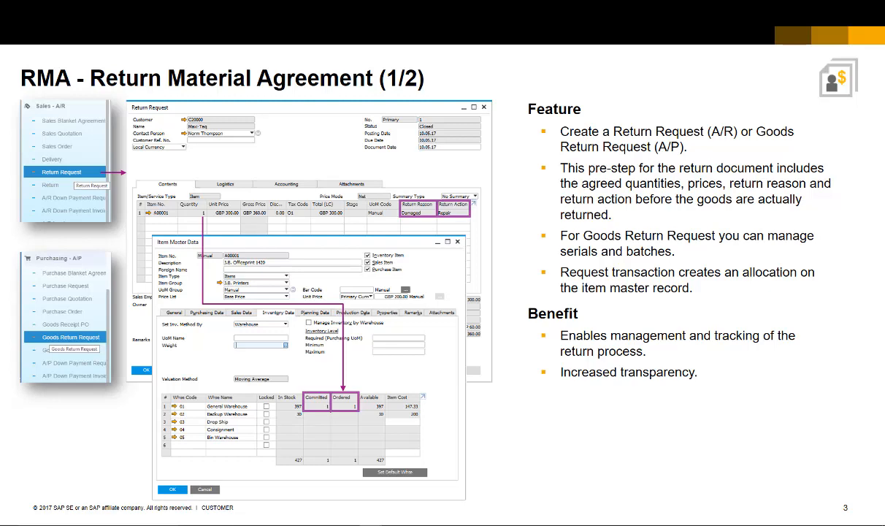
Advance through the RMA (1/2) and (2/2) slides and leave the slideshow
key(Right)
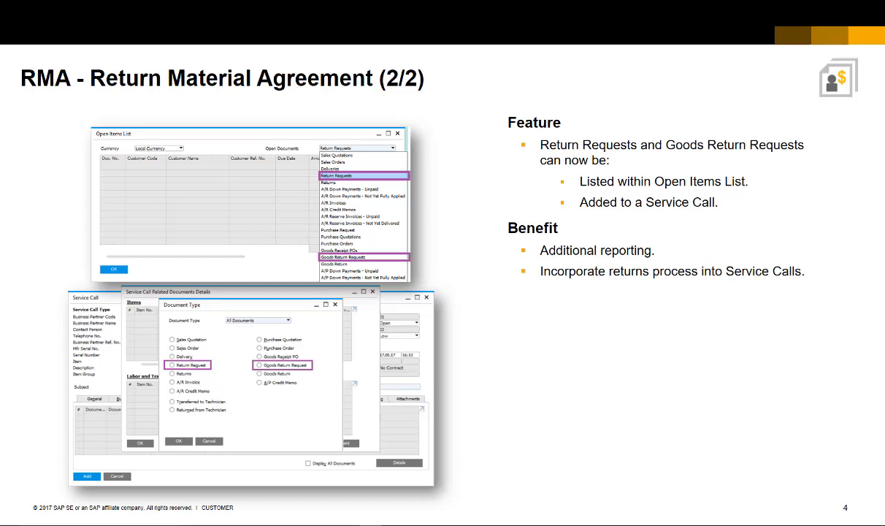
key(Right)
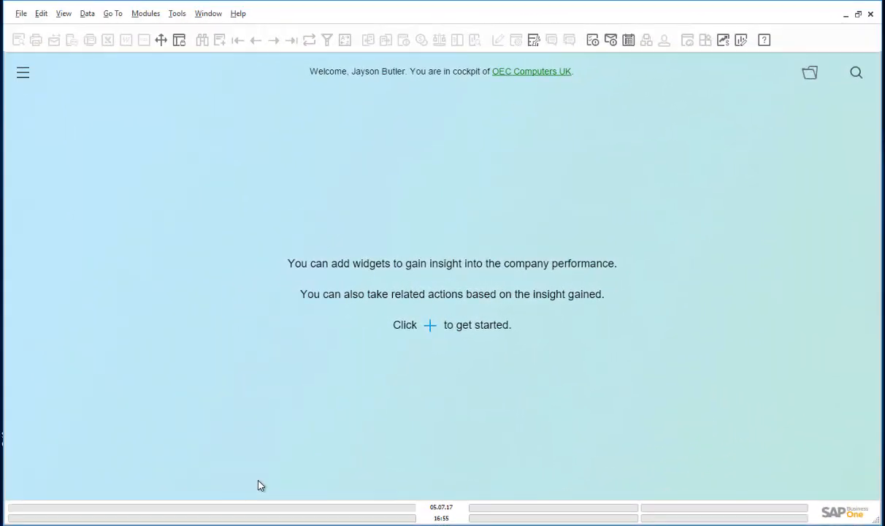
mouse_move(156, 154)
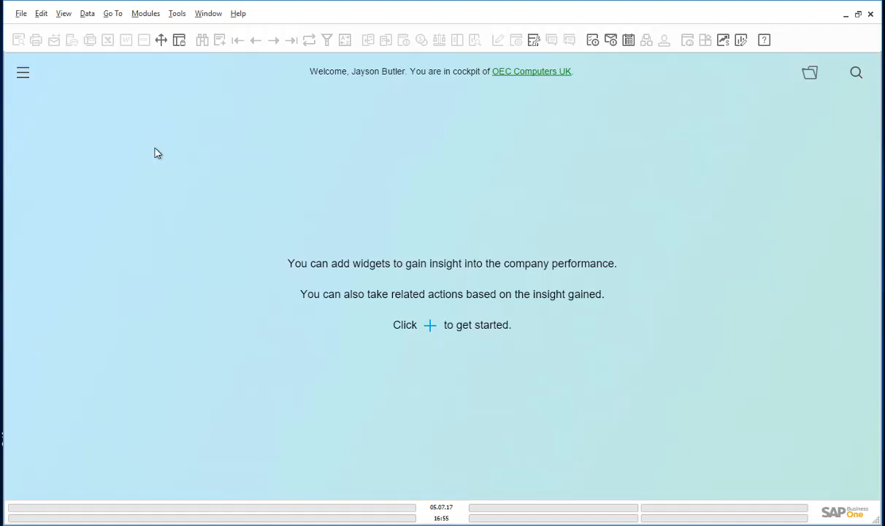
Start a new Delivery document from Modules > Sales - A/R
click(149, 13)
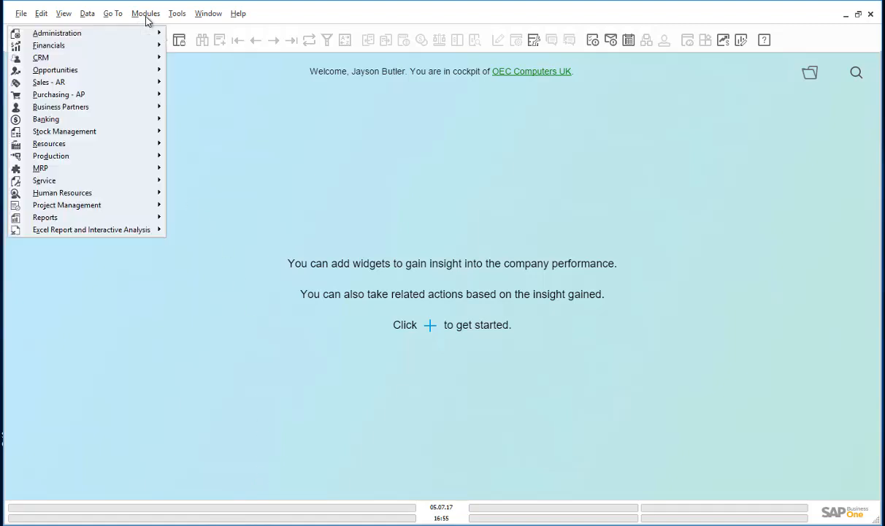
mouse_move(48, 82)
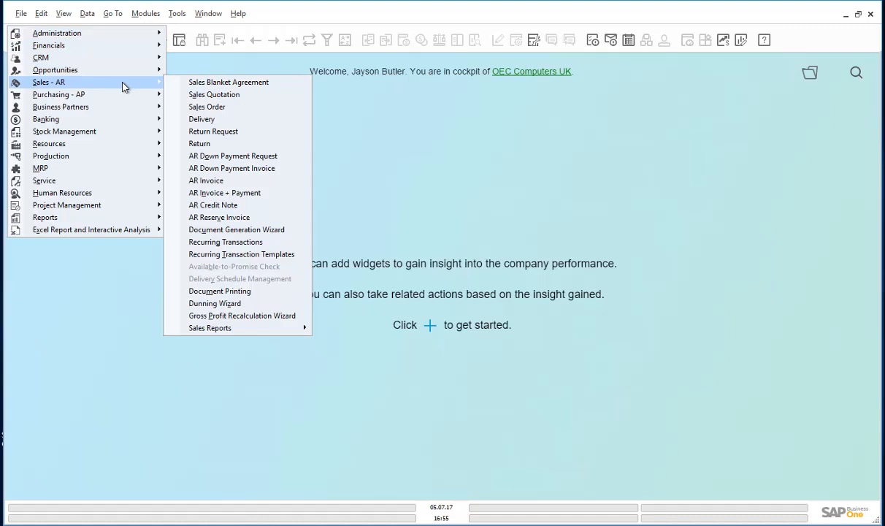
mouse_move(203, 99)
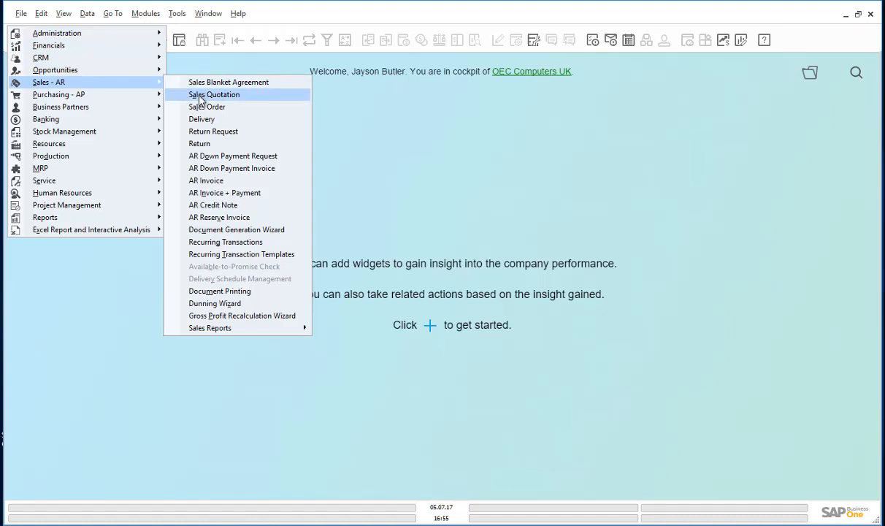
mouse_move(201, 118)
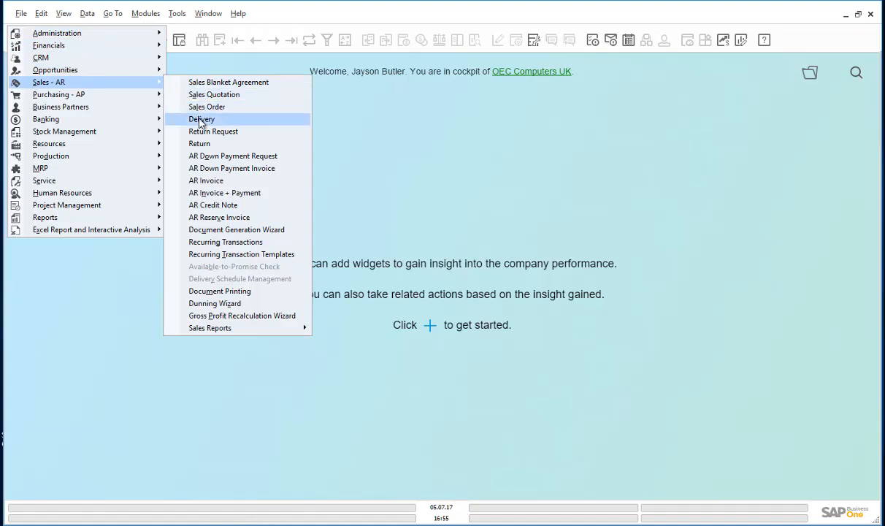
click(202, 120)
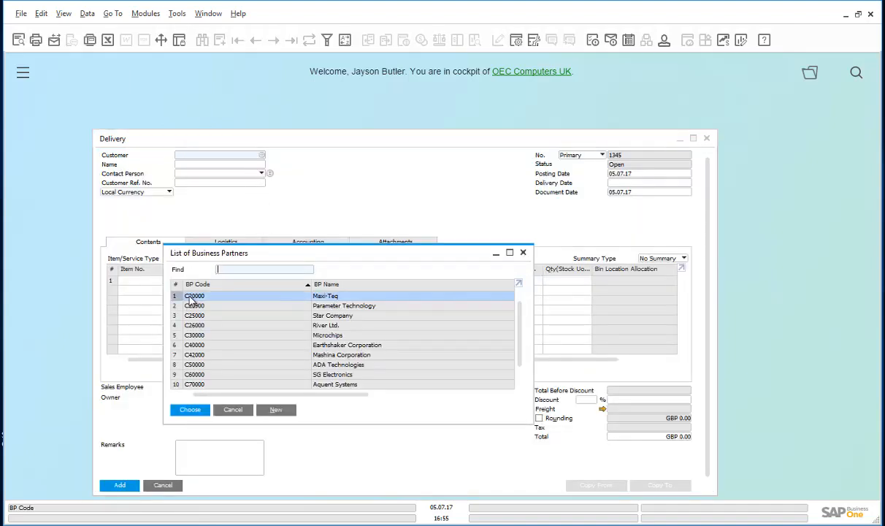
Deliver 3 units of item A00006 Rainbow 1200 Laser Series to customer C20000 Maxi-Teq and confirm adding
click(190, 409)
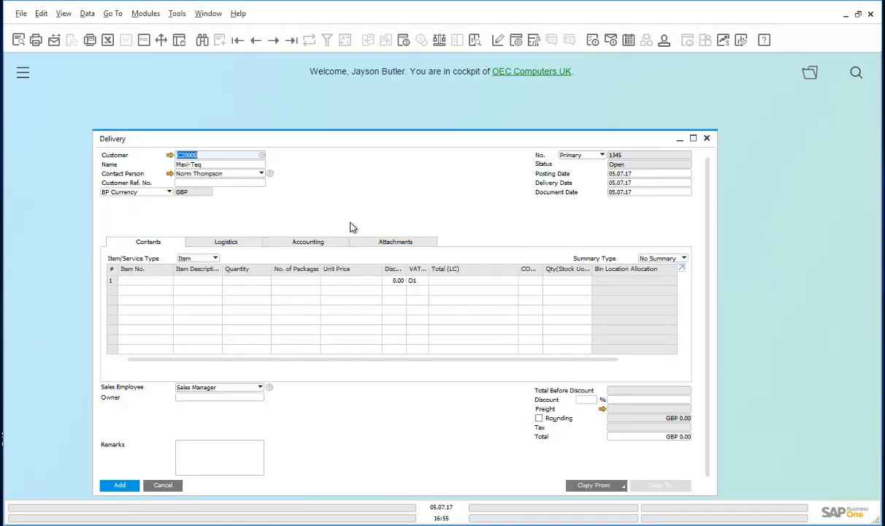
click(146, 281)
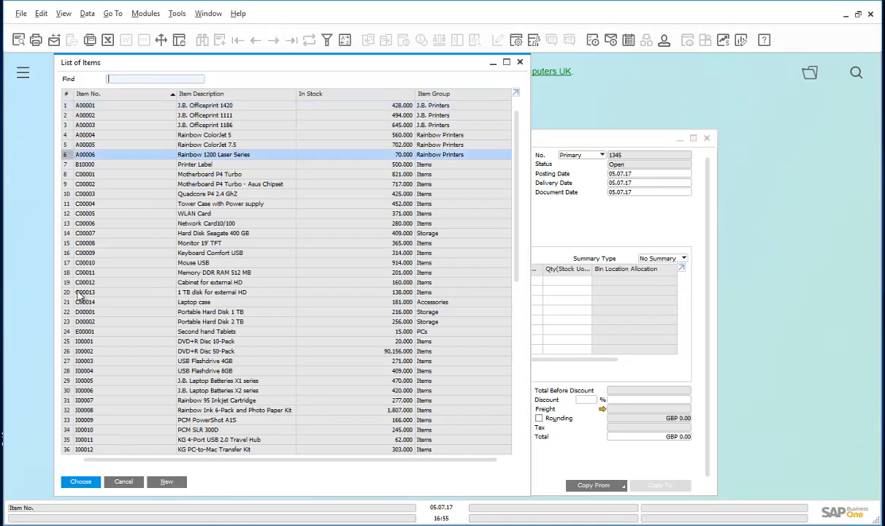
click(83, 482)
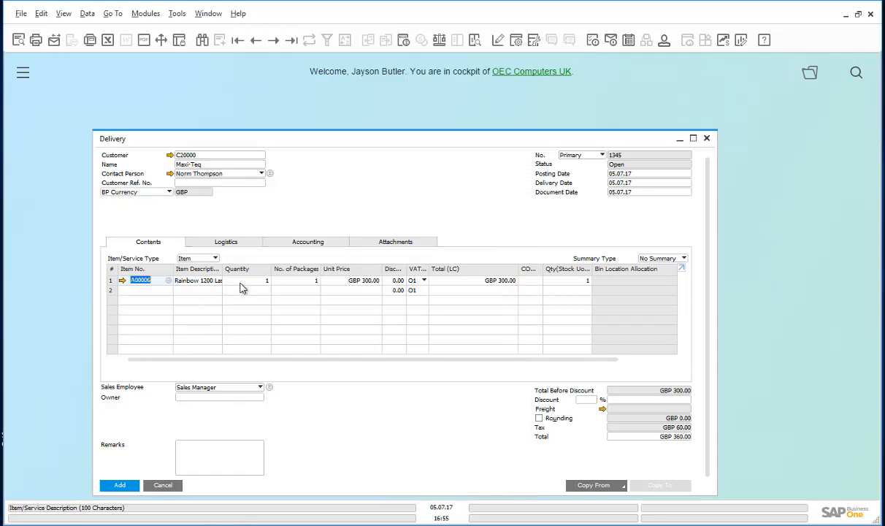
click(248, 280)
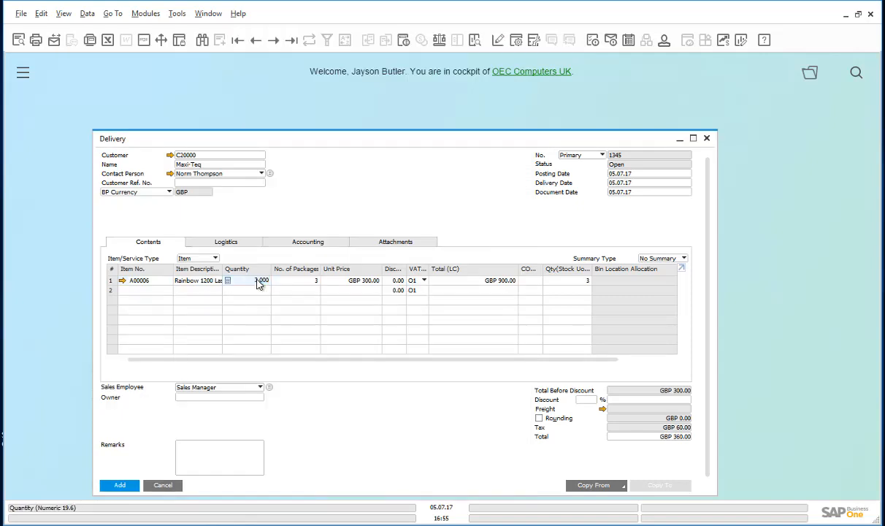
click(123, 485)
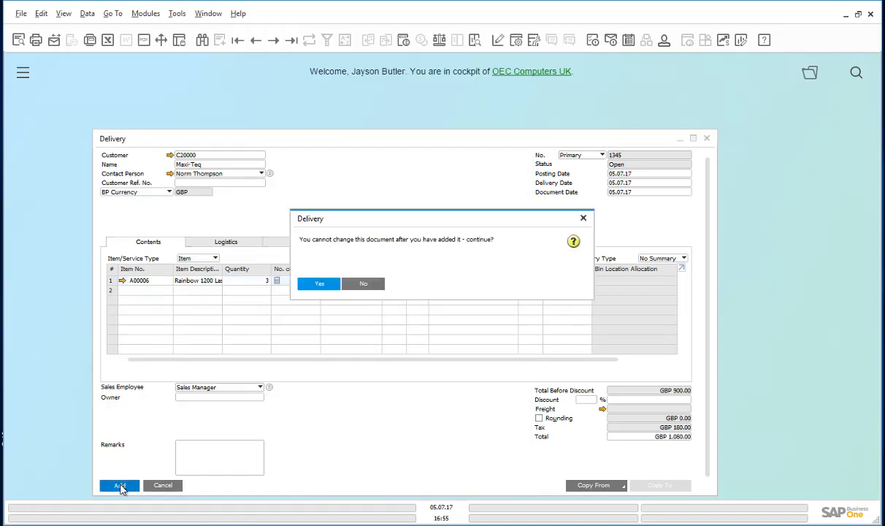
click(318, 283)
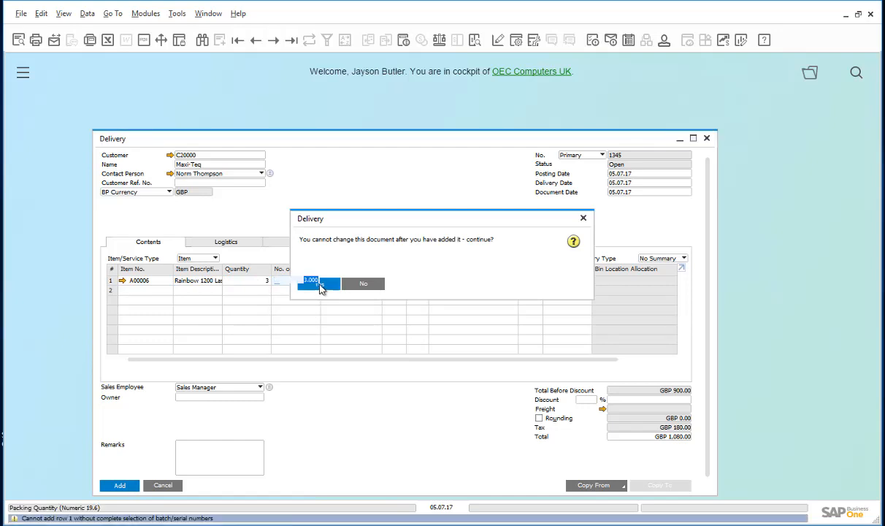
click(319, 284)
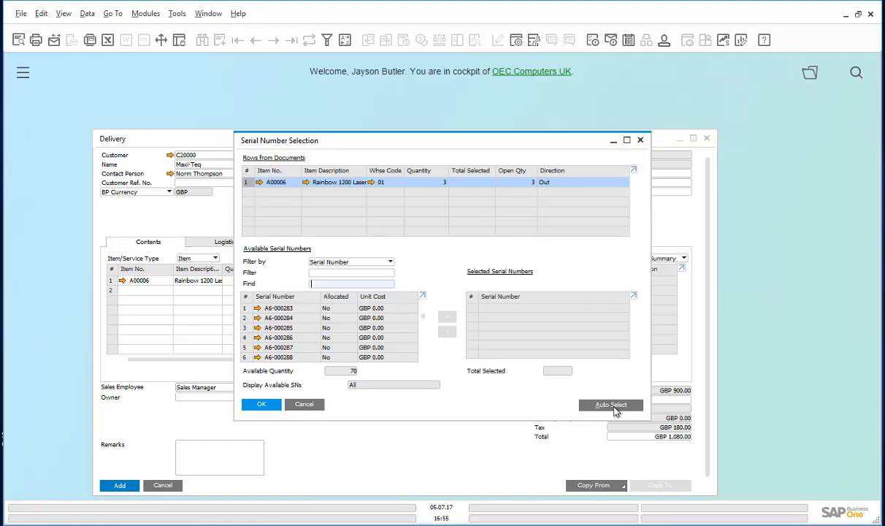
Auto-select three serial numbers for the printers and confirm adding the delivery
click(610, 405)
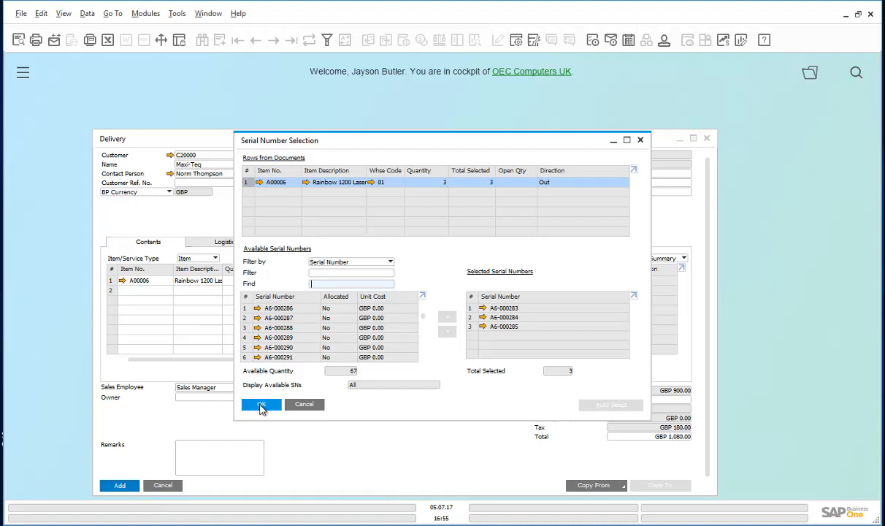
click(260, 405)
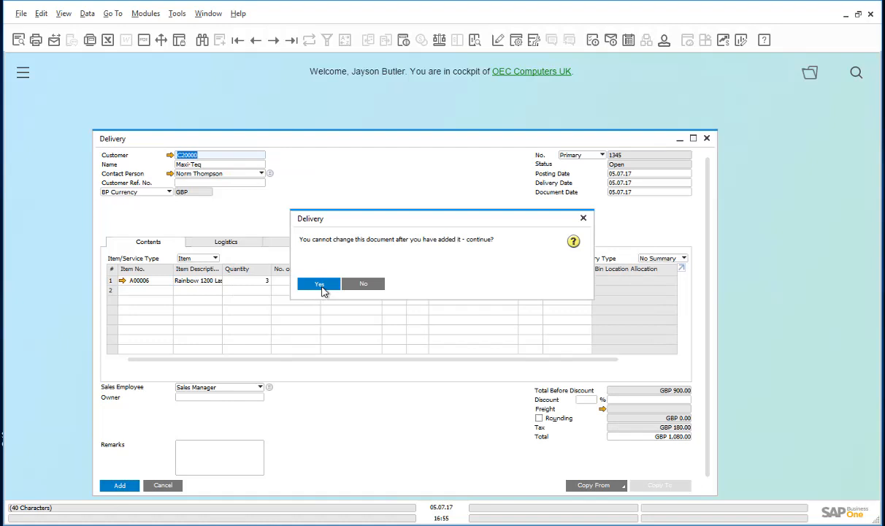
click(318, 283)
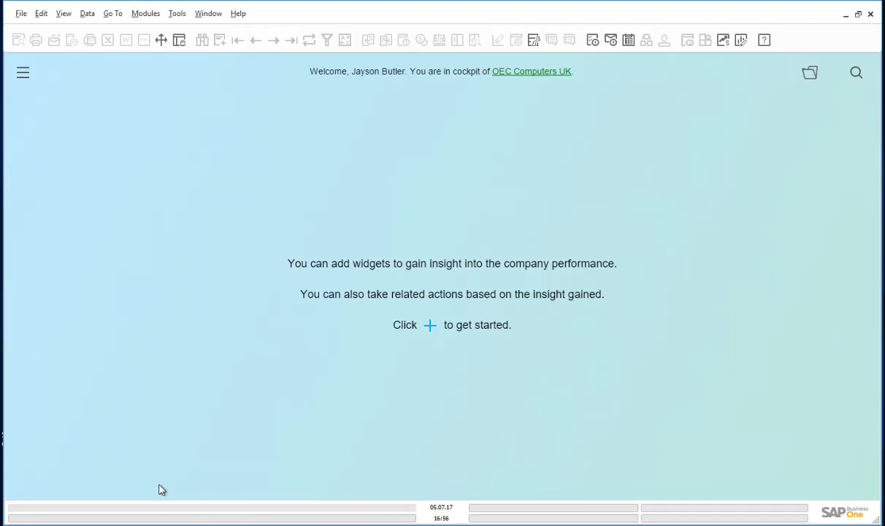
mouse_move(187, 401)
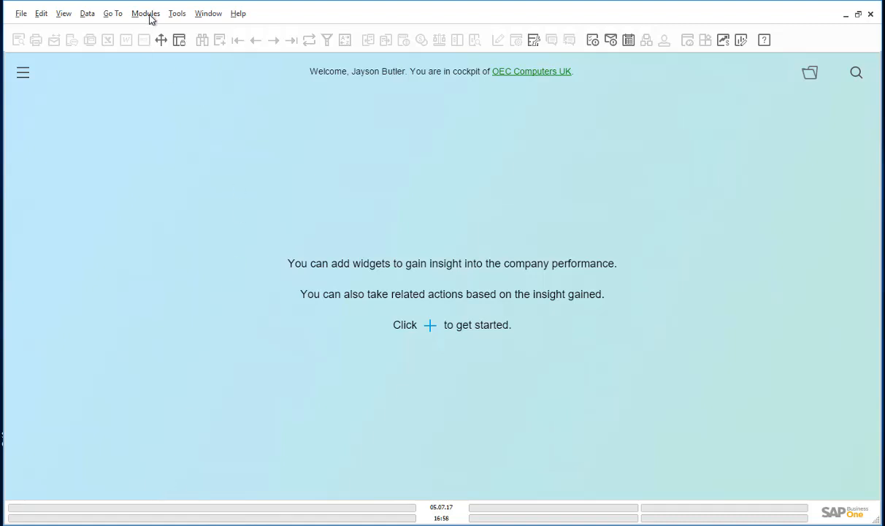
Start a new Service Call from Modules > Service
click(145, 13)
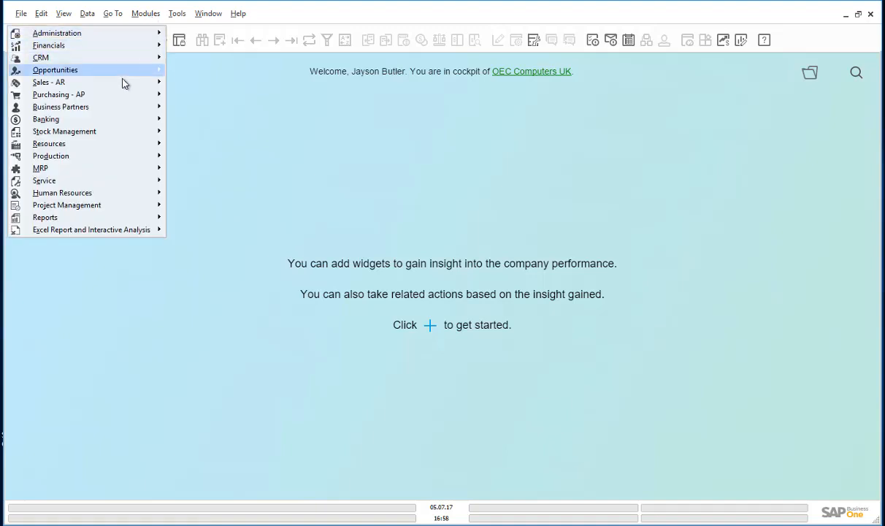
mouse_move(44, 181)
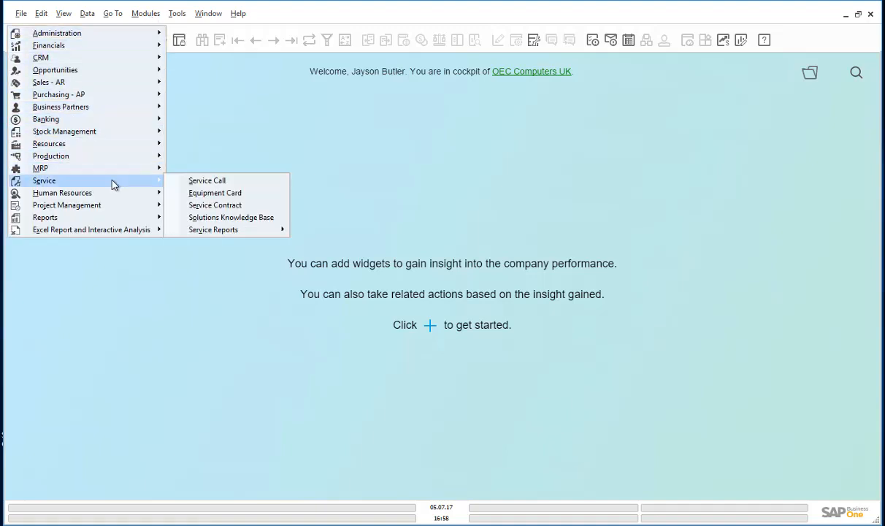
click(207, 181)
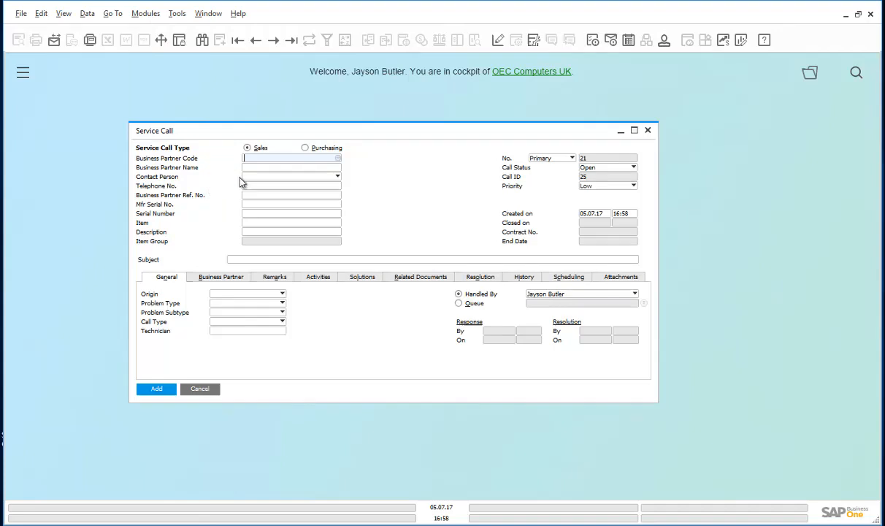
Choose Maxi-Teq as business partner, dismiss the credit warning, and enter subject 'Faulty printer'
click(338, 158)
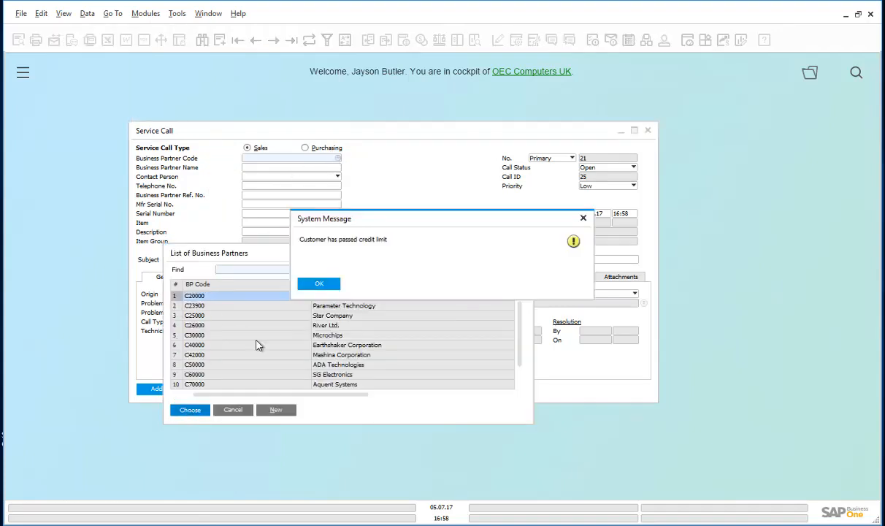
click(318, 284)
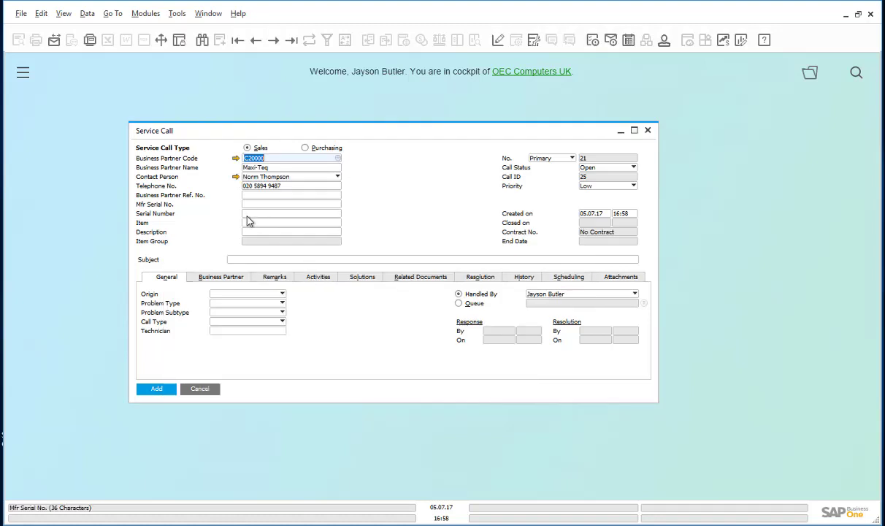
click(289, 222)
text(A00006)
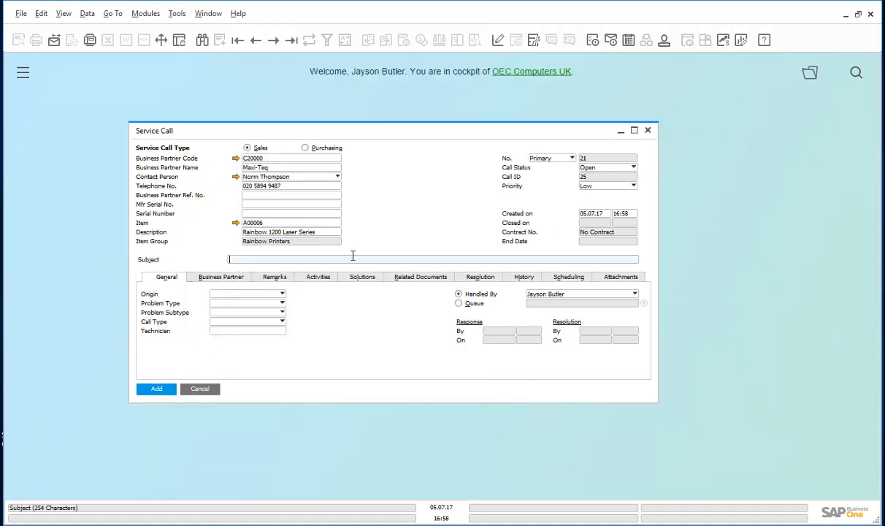
text(Faulty)
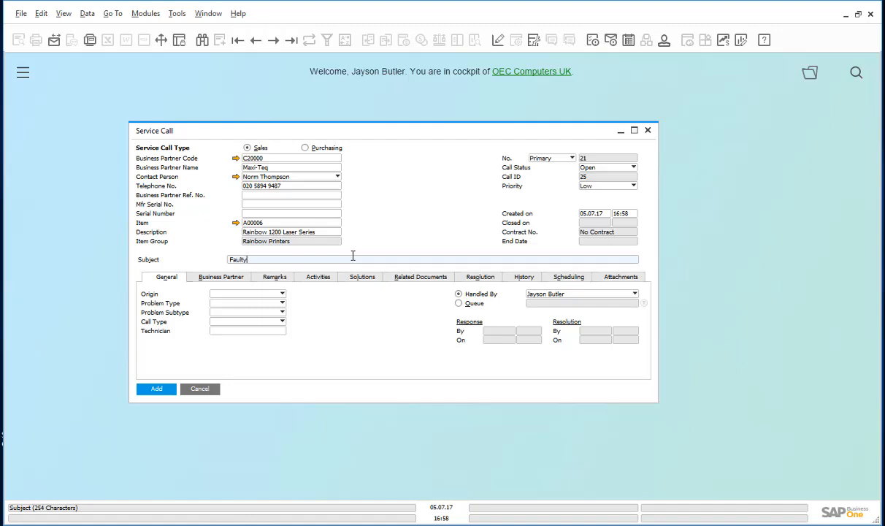
text(print)
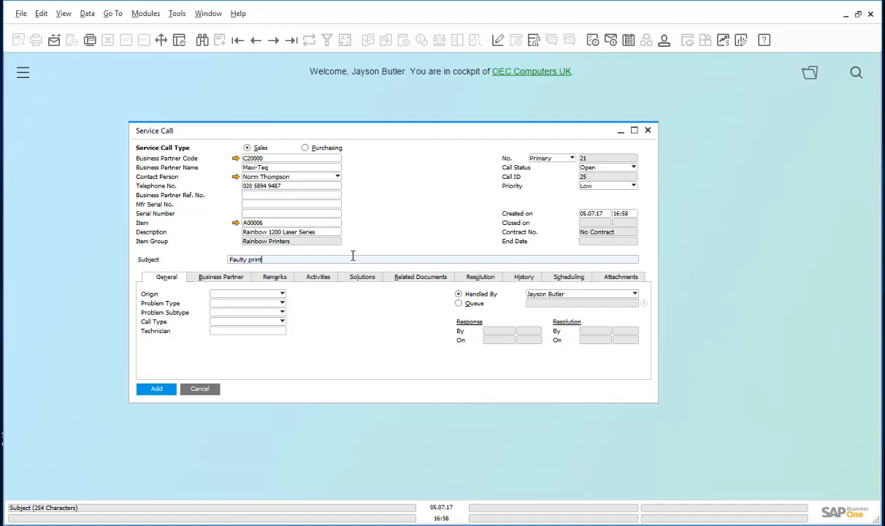
text(er)
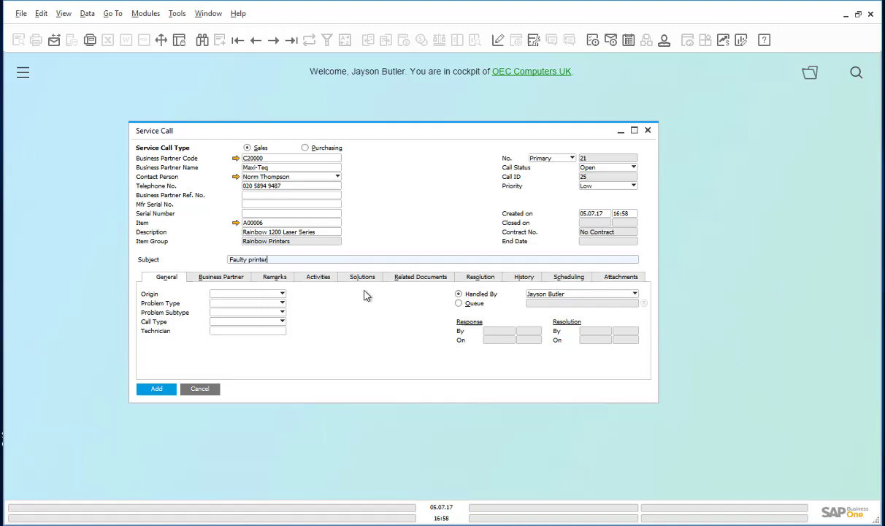
Set origin to Telephone No., add the service call past the no-contract warning, and show Related Documents
click(280, 294)
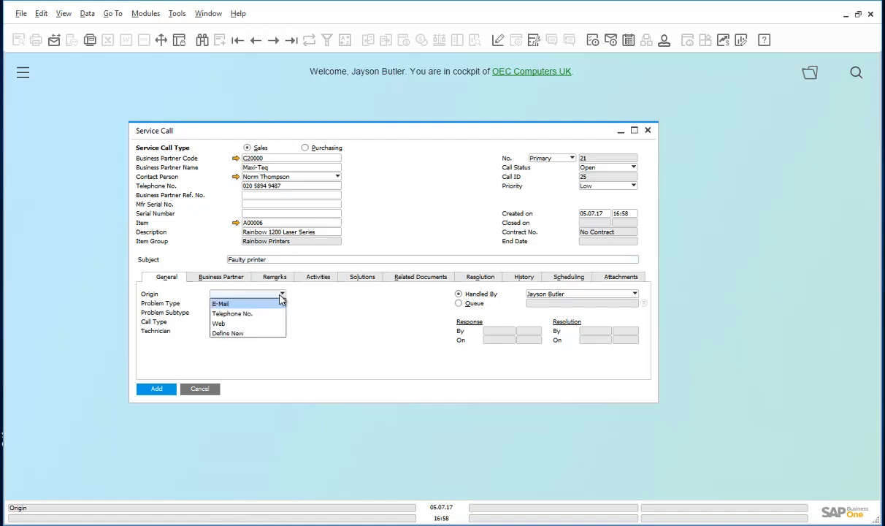
click(232, 313)
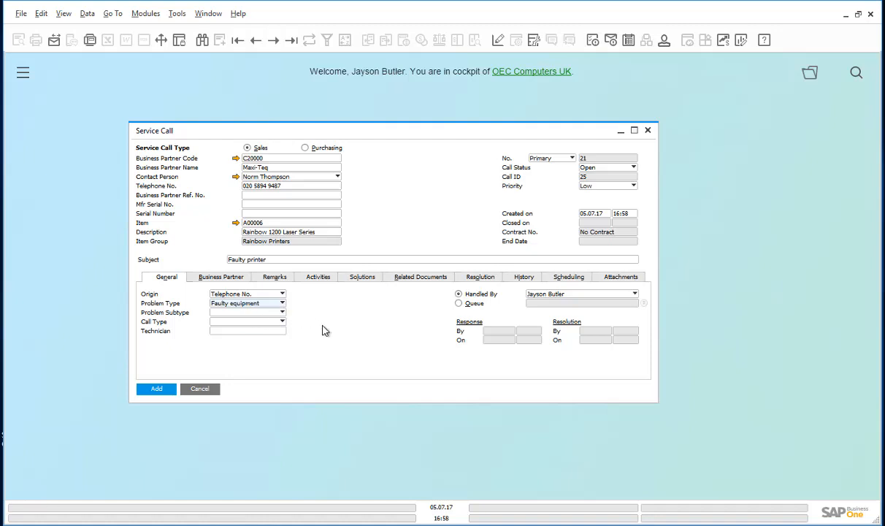
mouse_move(156, 388)
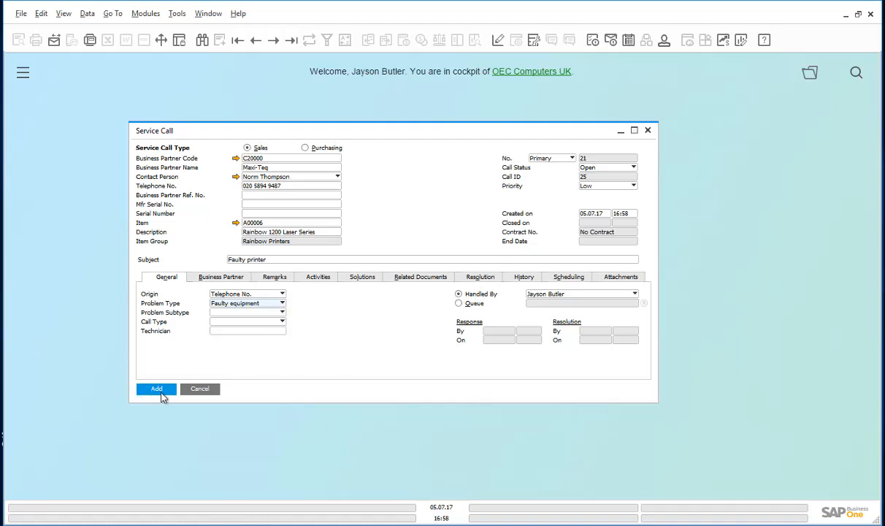
click(155, 389)
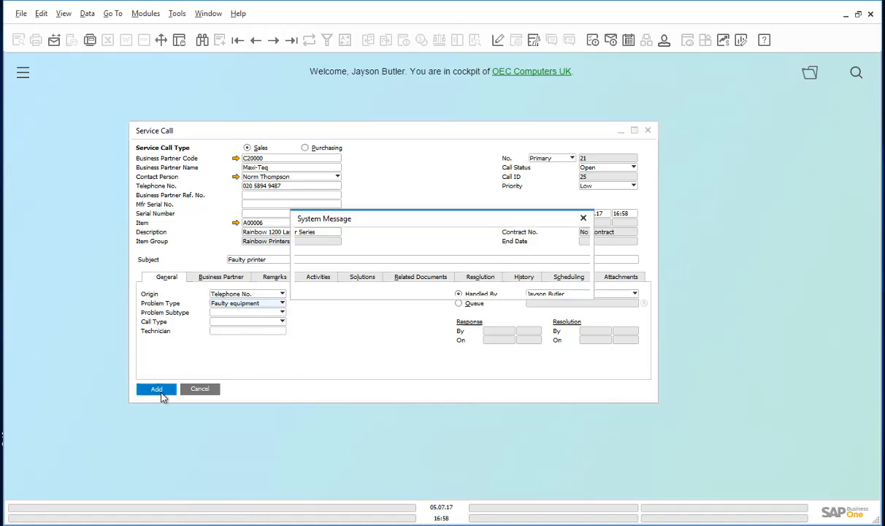
click(156, 389)
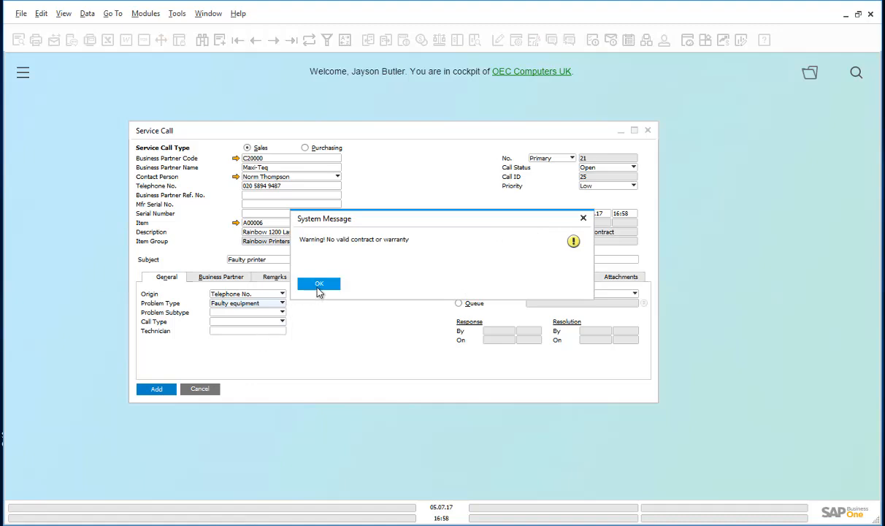
click(318, 283)
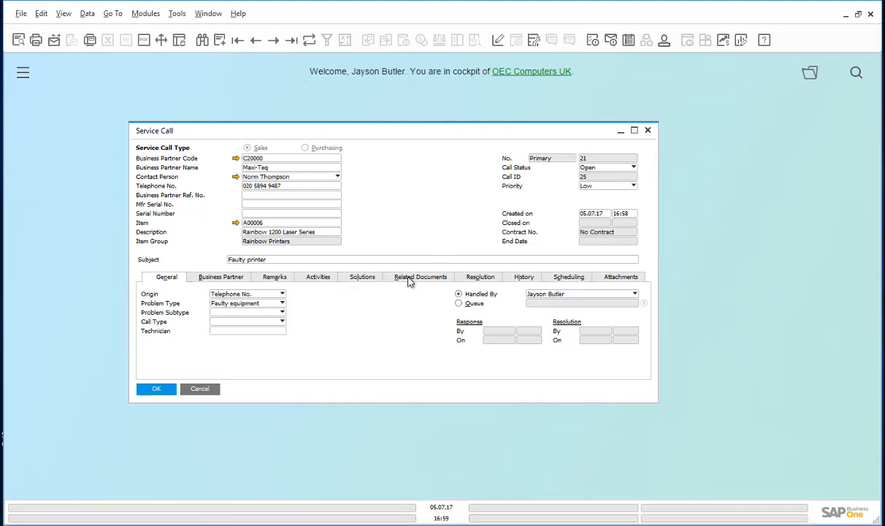
click(420, 276)
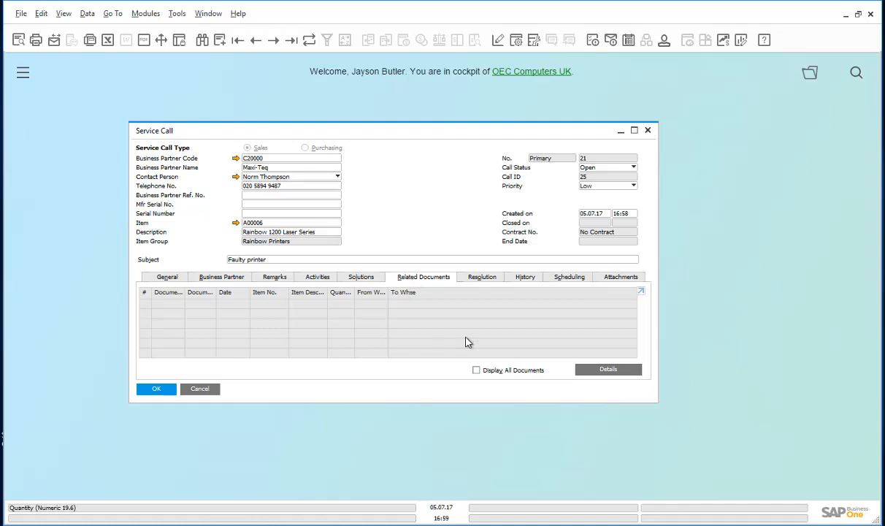
From Related Documents Details, create a new document of type Return Request
click(608, 368)
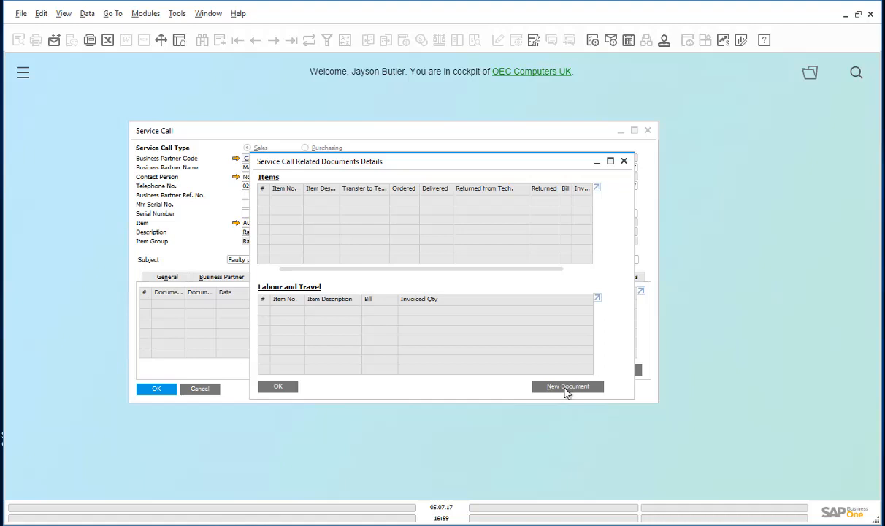
click(567, 385)
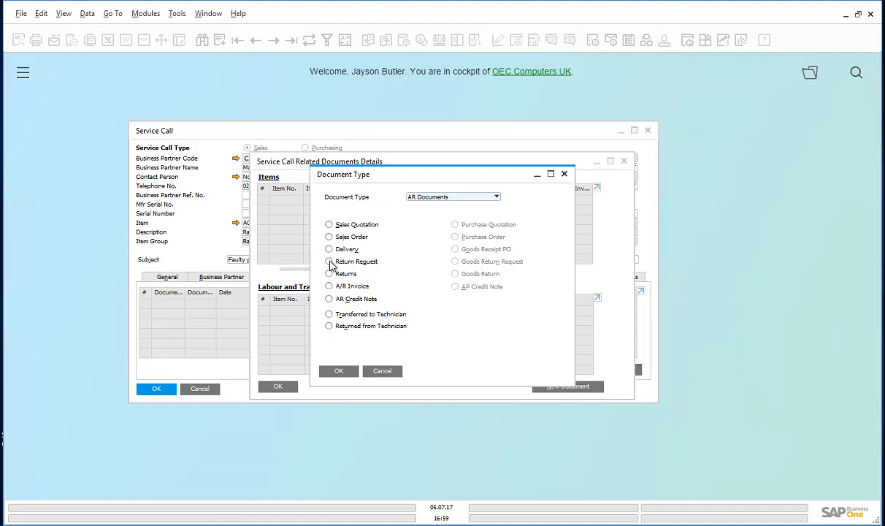
click(328, 260)
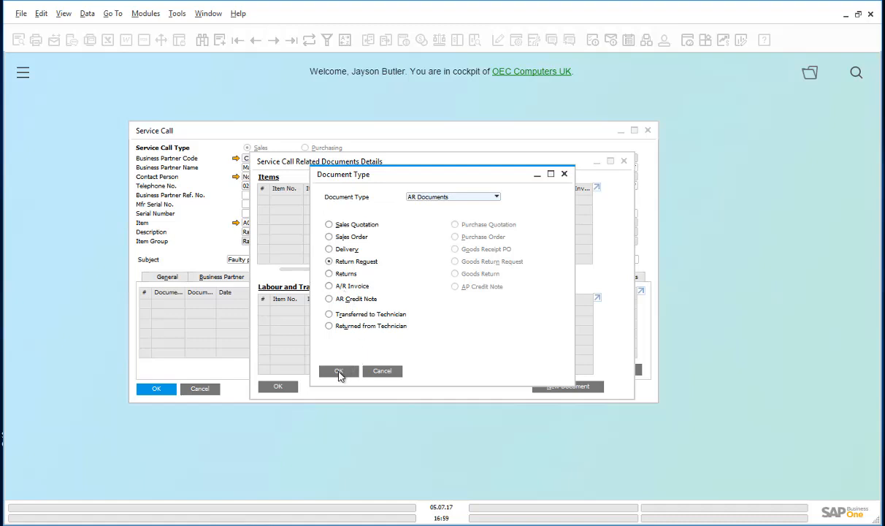
click(339, 371)
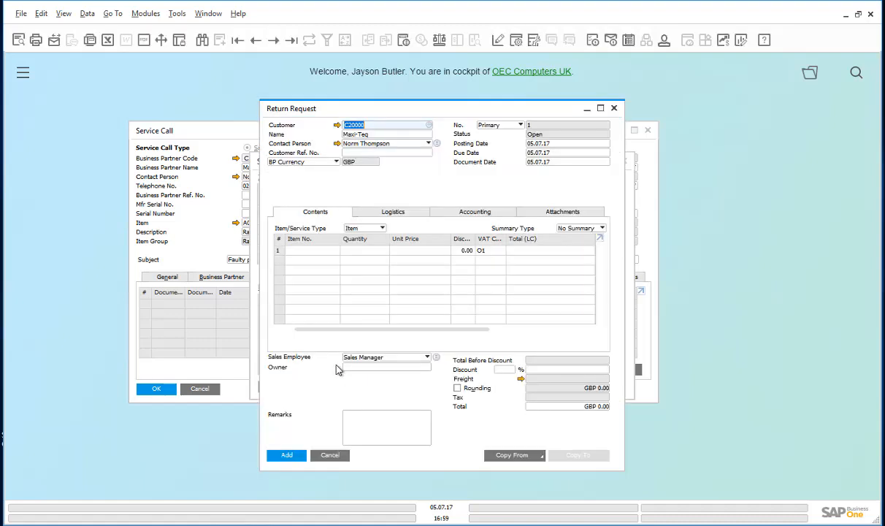
mouse_move(392, 345)
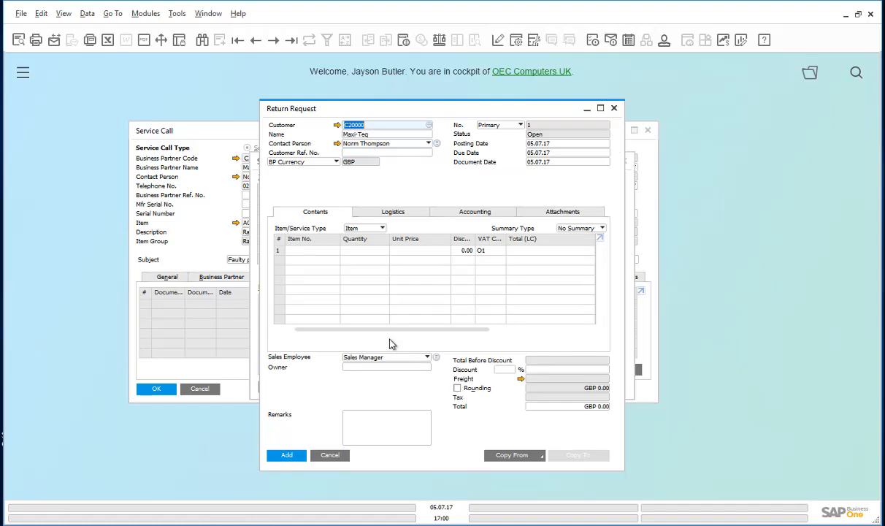
mouse_move(396, 345)
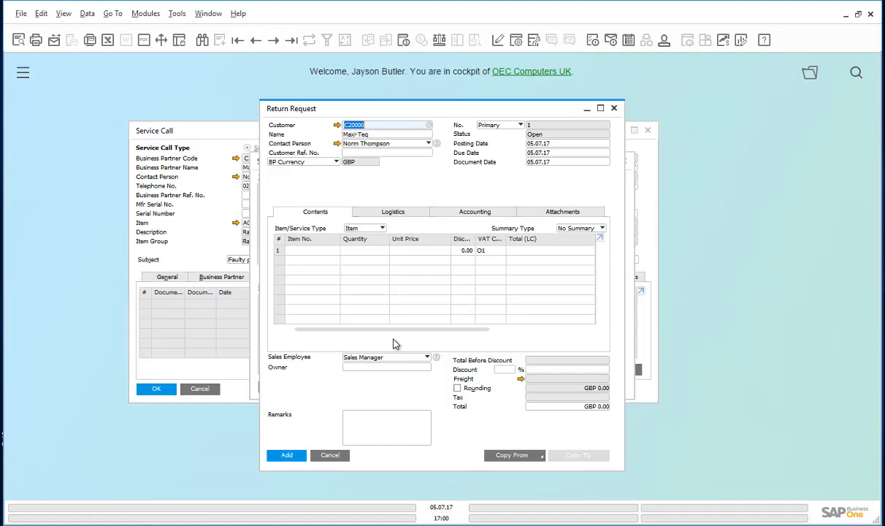
Copy delivery 1345 into the return request through the Copy From wizard
click(511, 455)
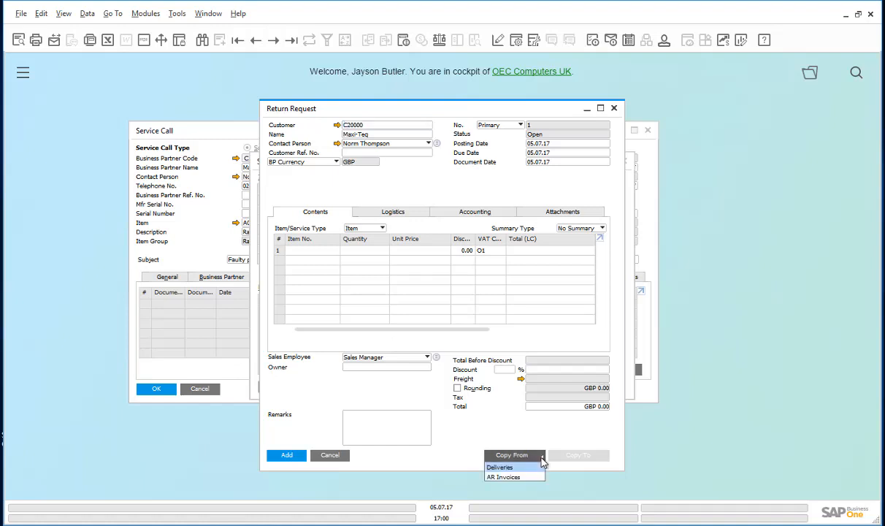
click(493, 468)
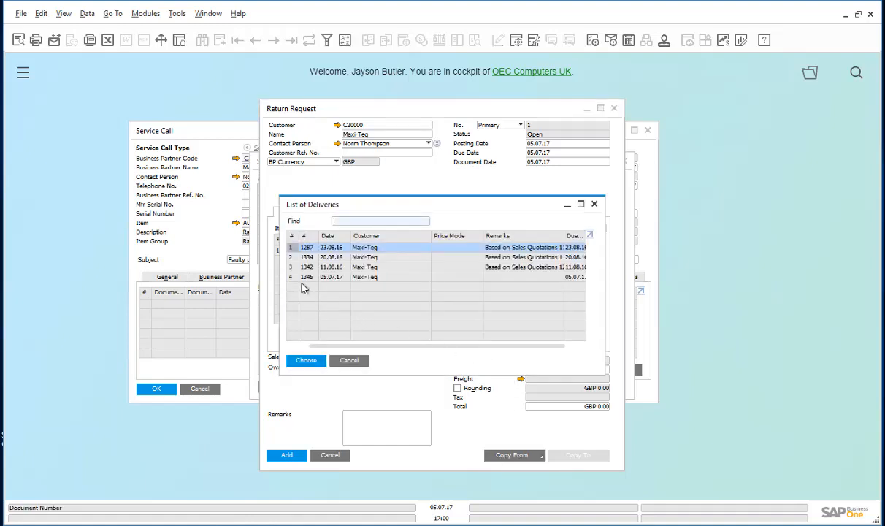
click(306, 277)
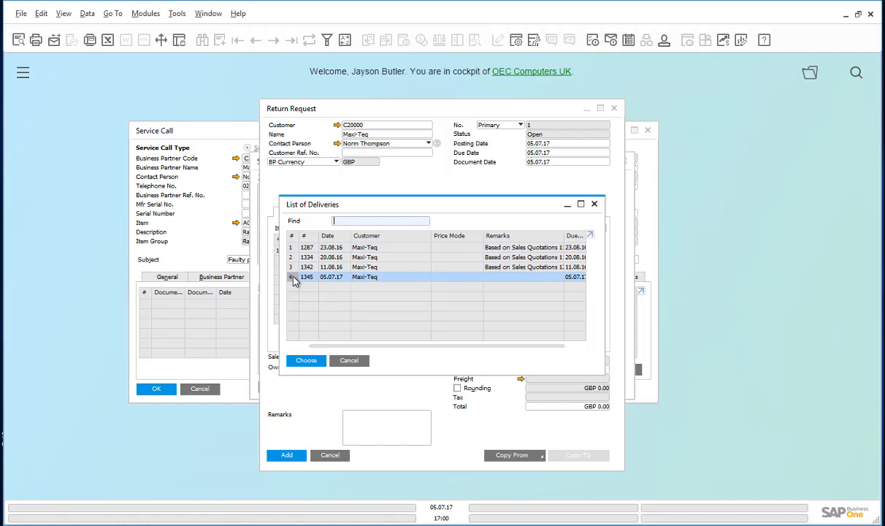
click(305, 359)
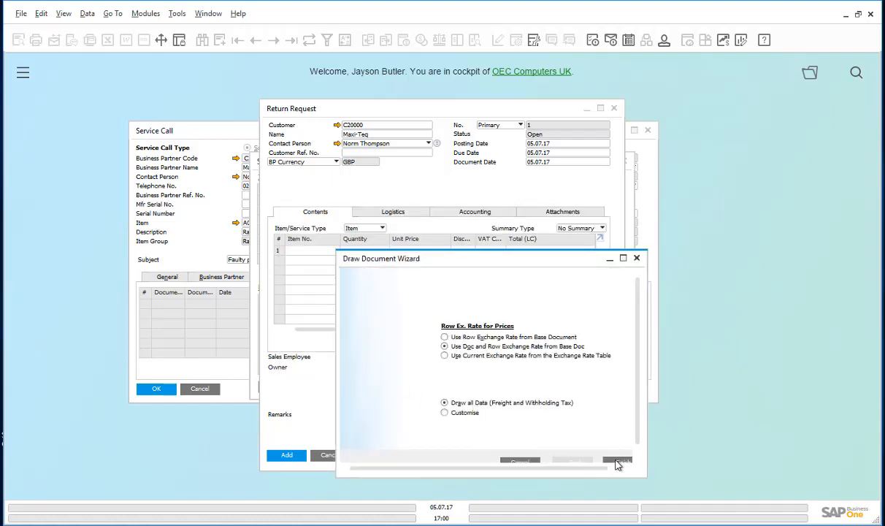
click(620, 462)
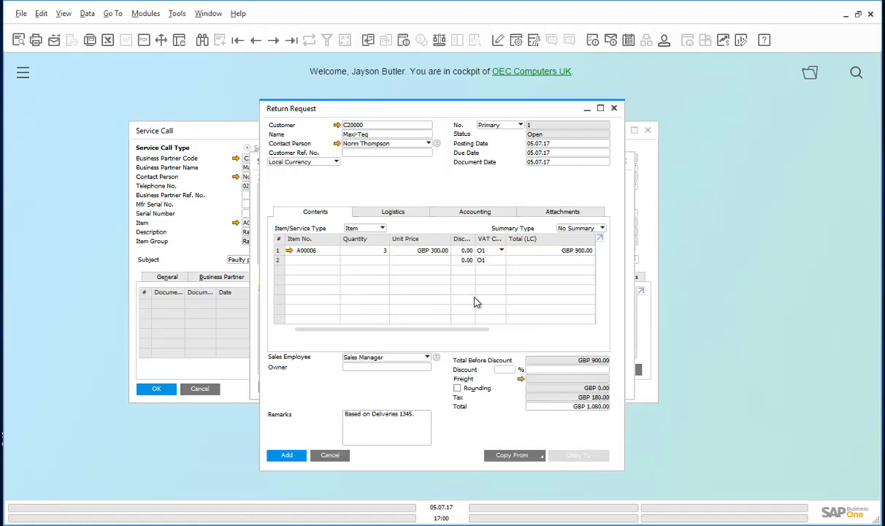
Set the returned quantity to 1 and add the return request, confirming Yes
click(374, 250)
text(1)
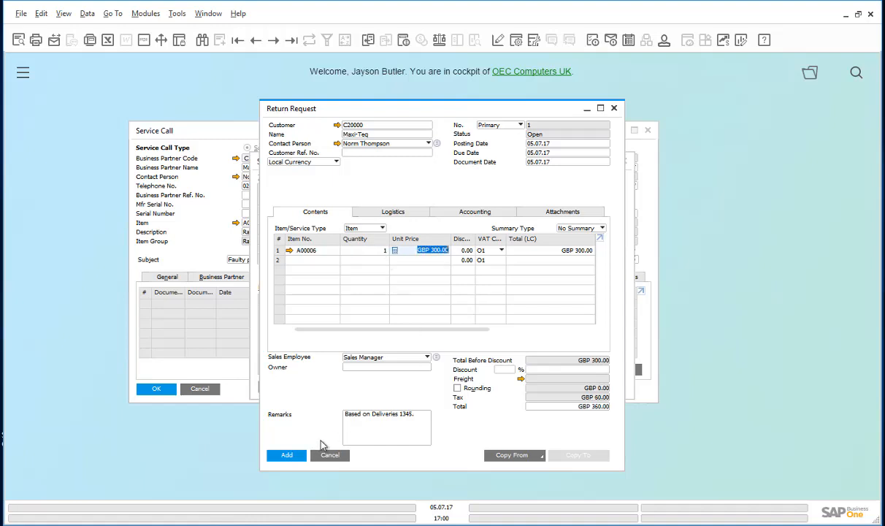
click(286, 455)
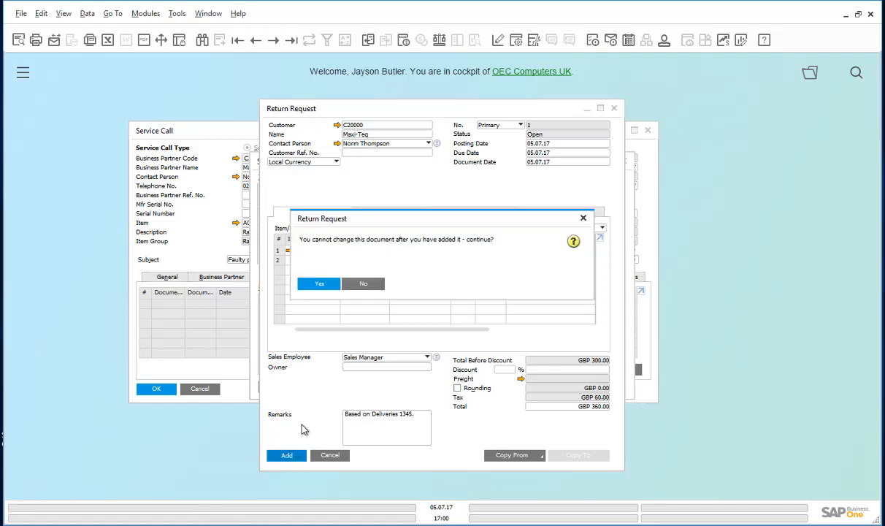
click(318, 284)
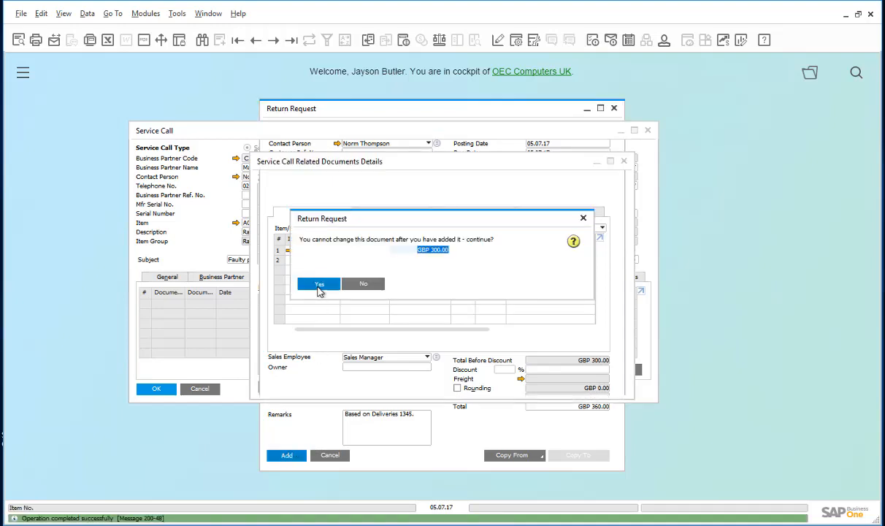
click(319, 284)
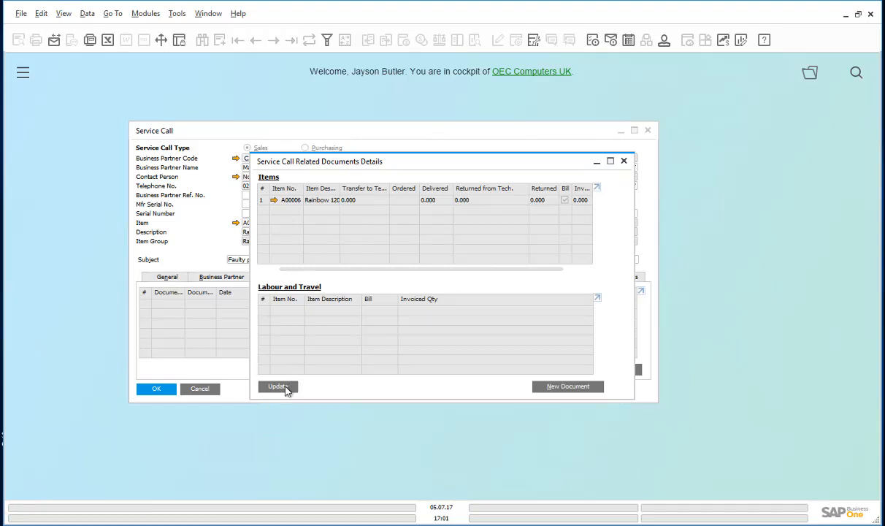
Update the related documents details and the service call, acknowledging the missing contract warning
click(278, 385)
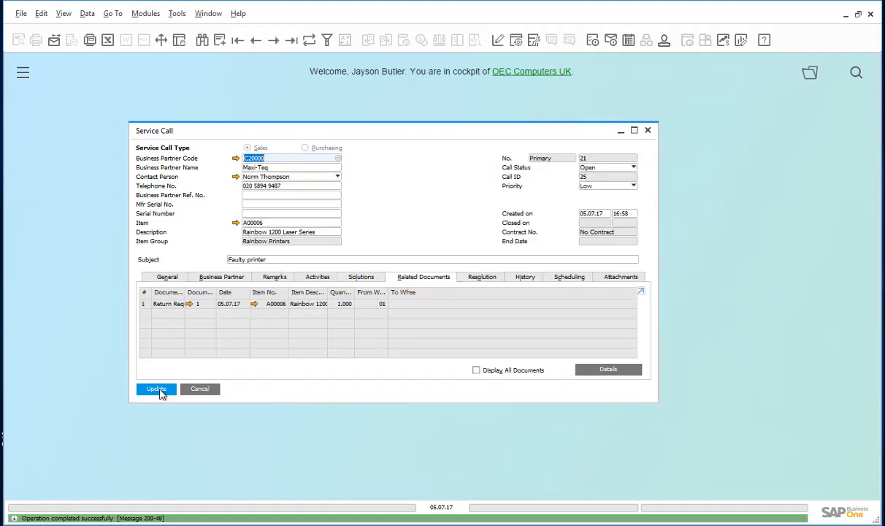
click(155, 388)
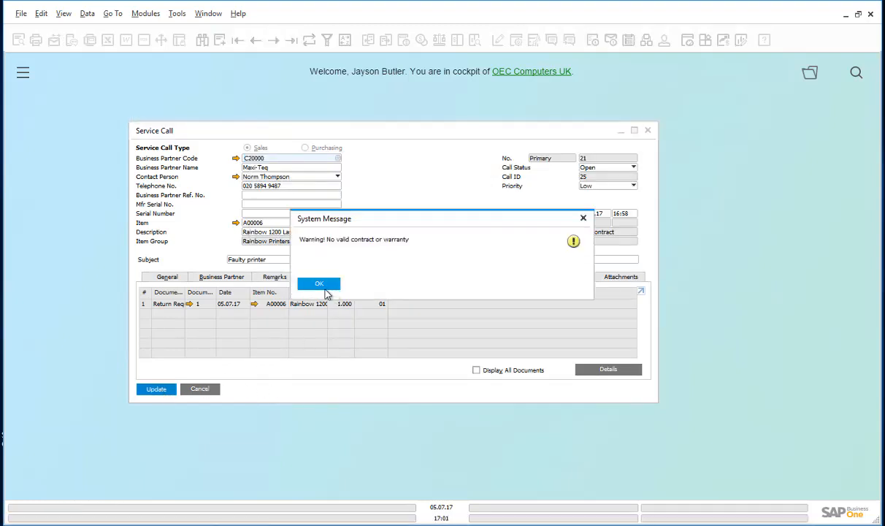
click(318, 284)
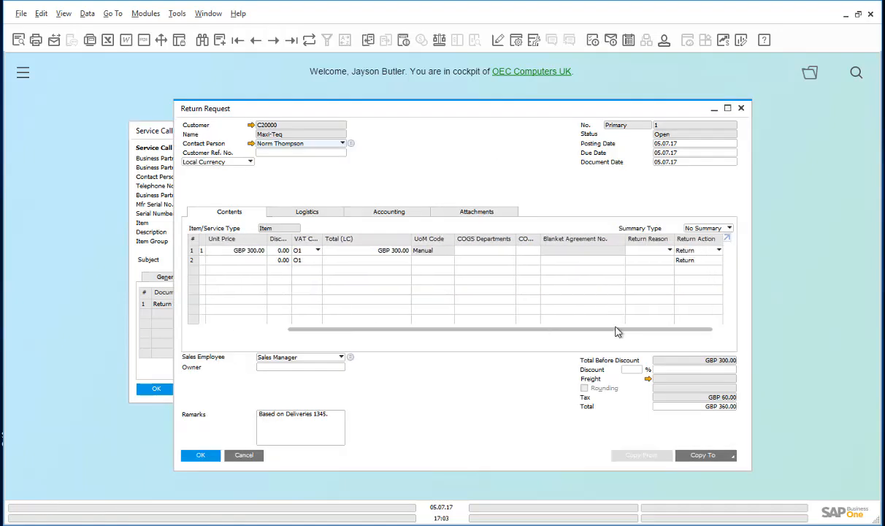
Set the line's return reason to Faulty, update the return request, and close it and the service call
click(669, 250)
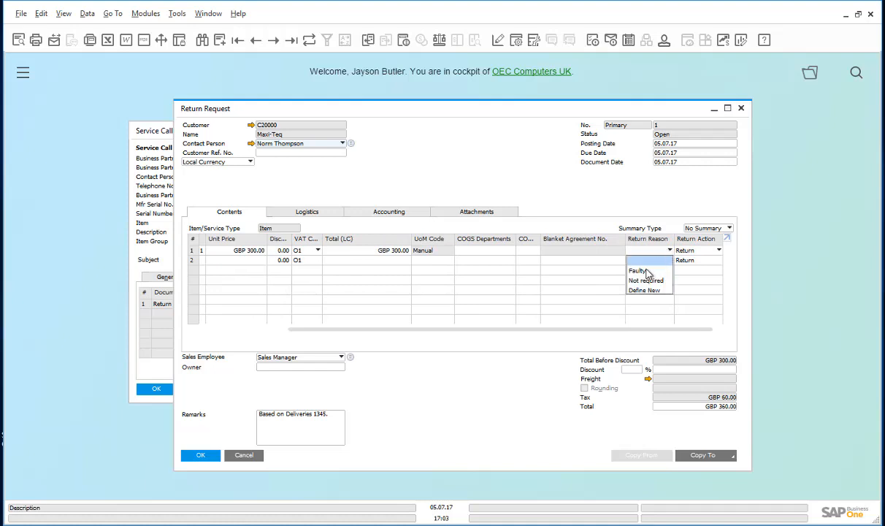
click(640, 271)
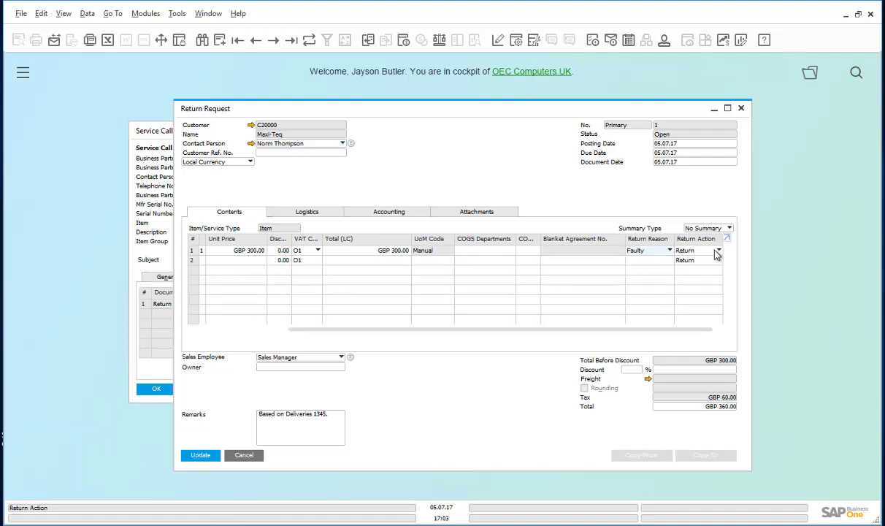
click(717, 250)
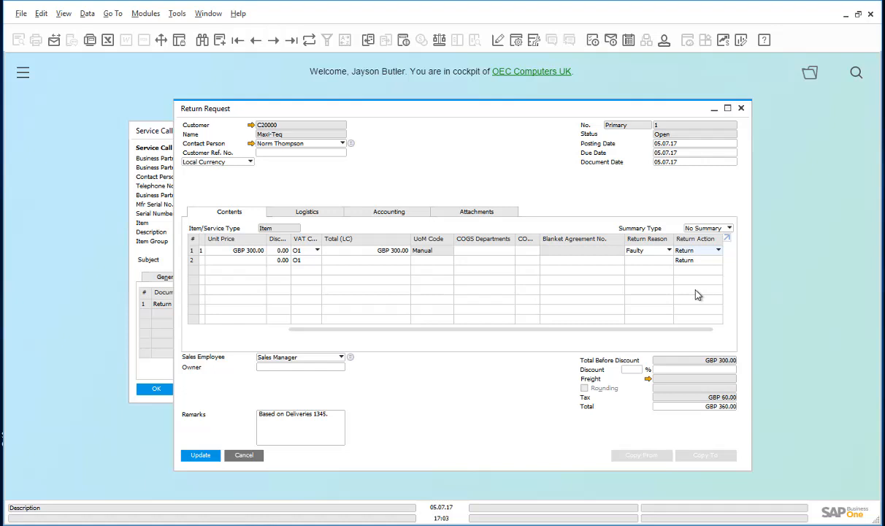
click(202, 455)
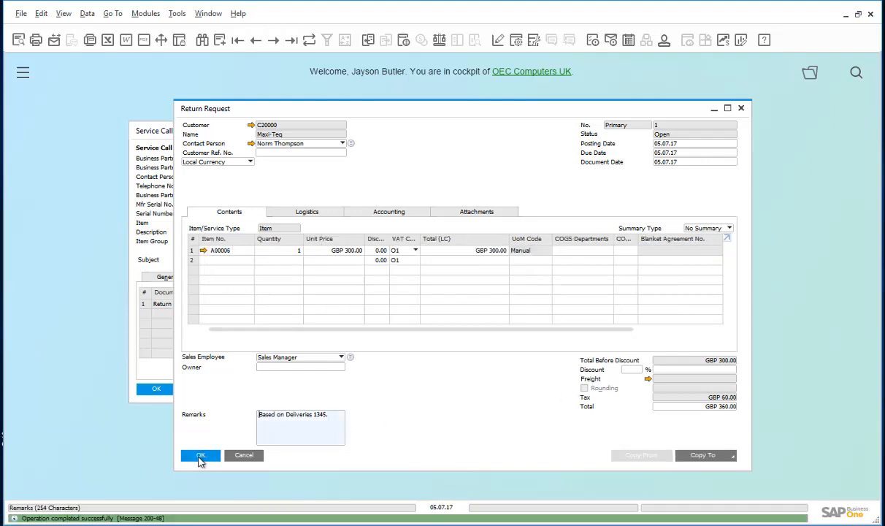
click(202, 456)
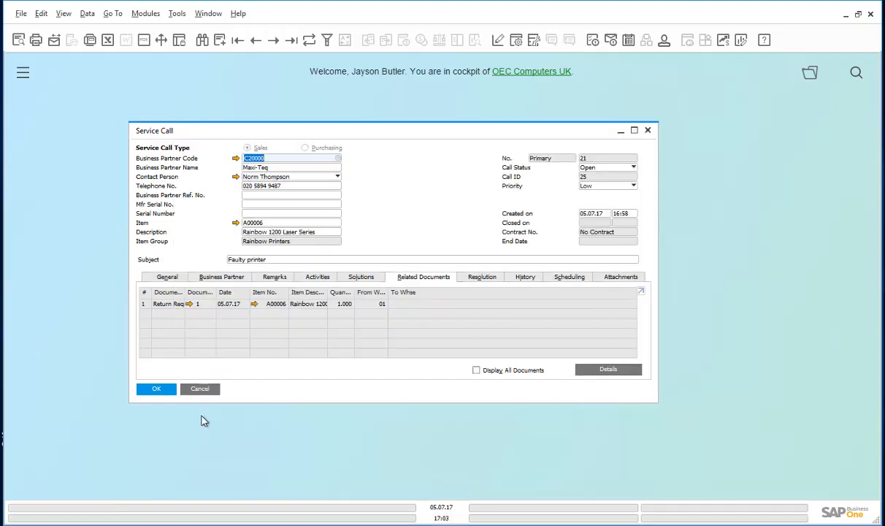
click(199, 388)
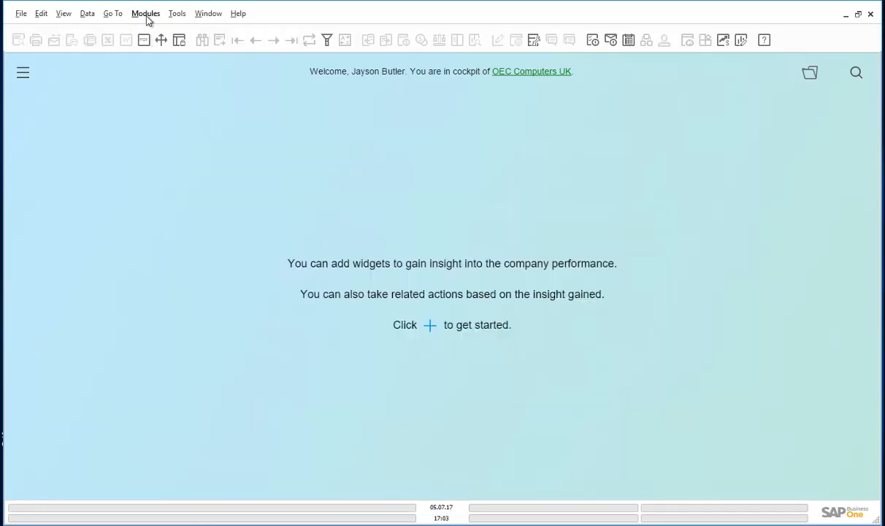
click(146, 13)
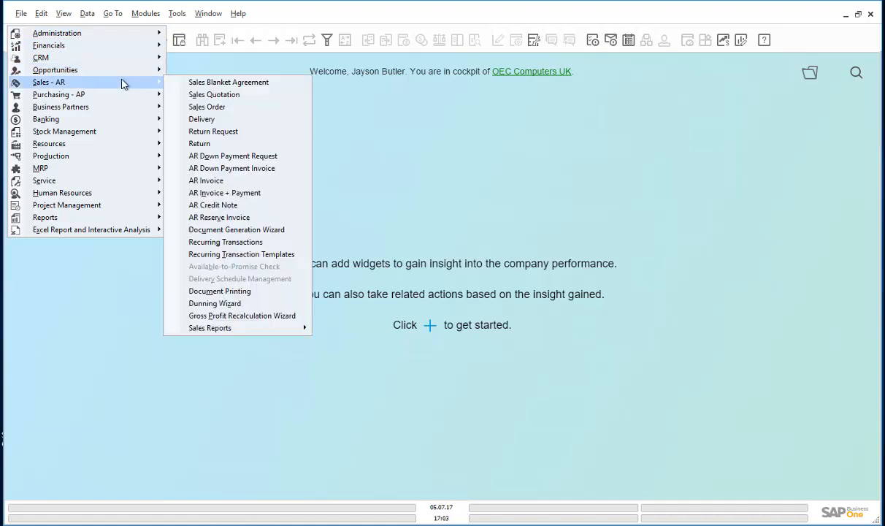
click(202, 119)
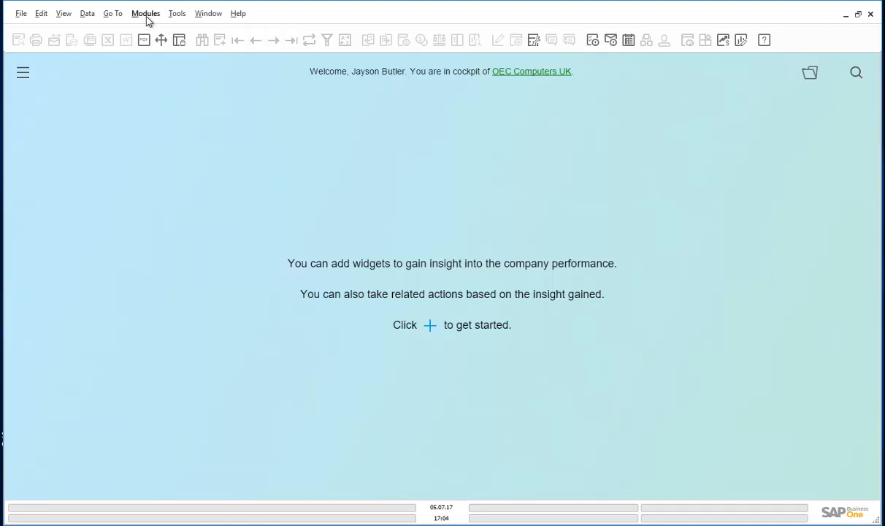
click(146, 13)
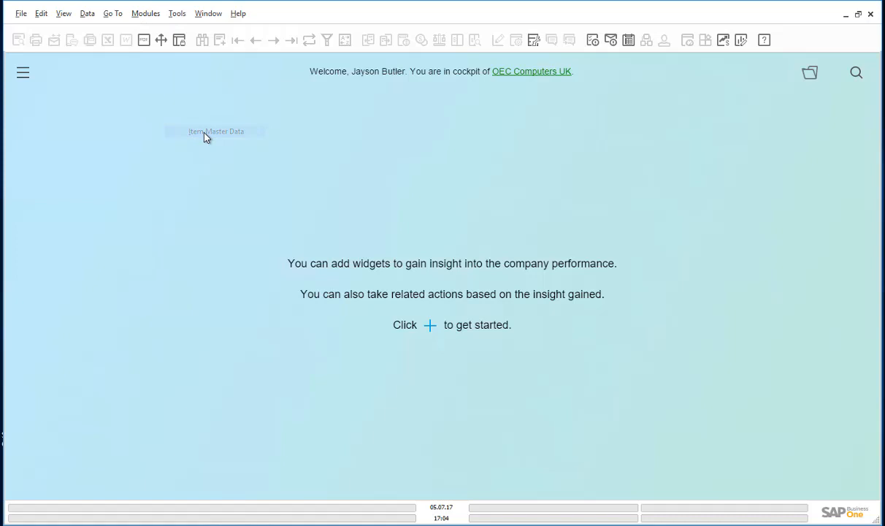
click(216, 132)
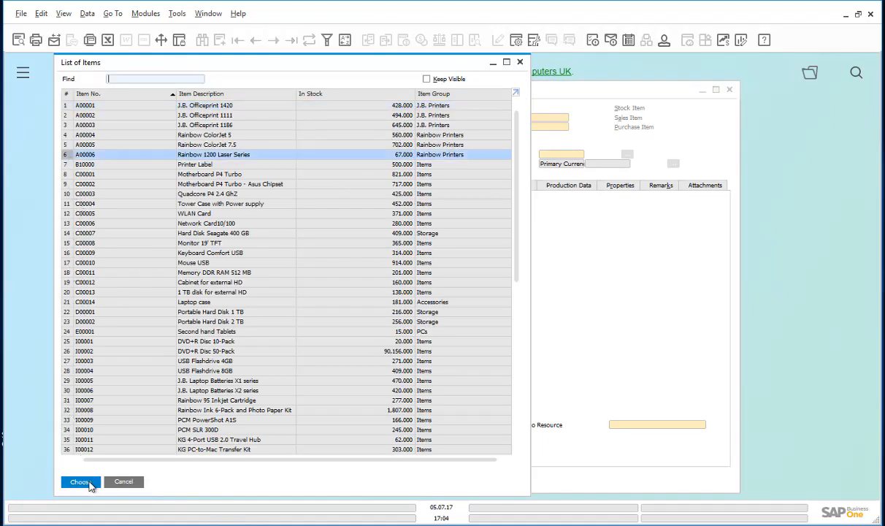
click(79, 482)
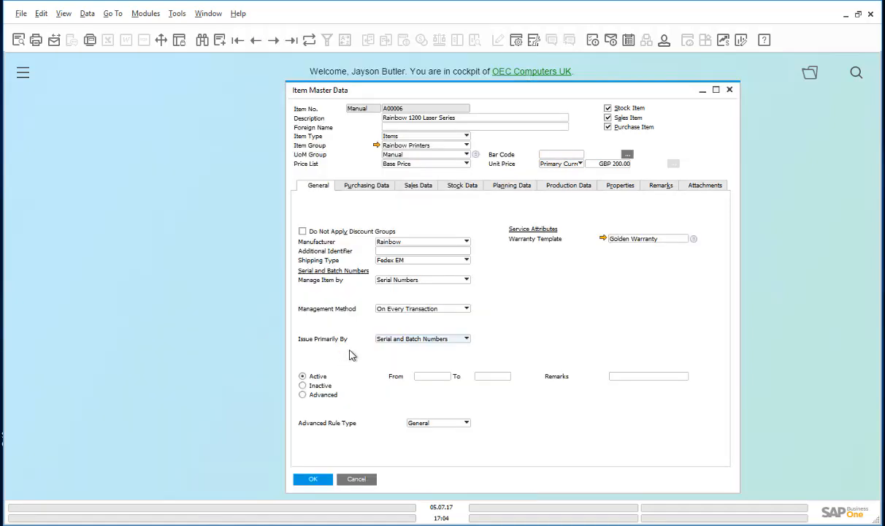
mouse_move(466, 188)
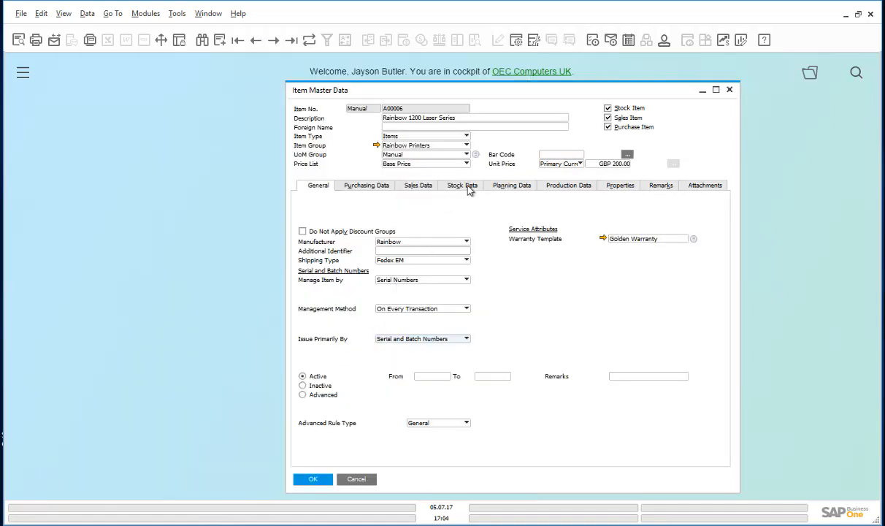
click(461, 184)
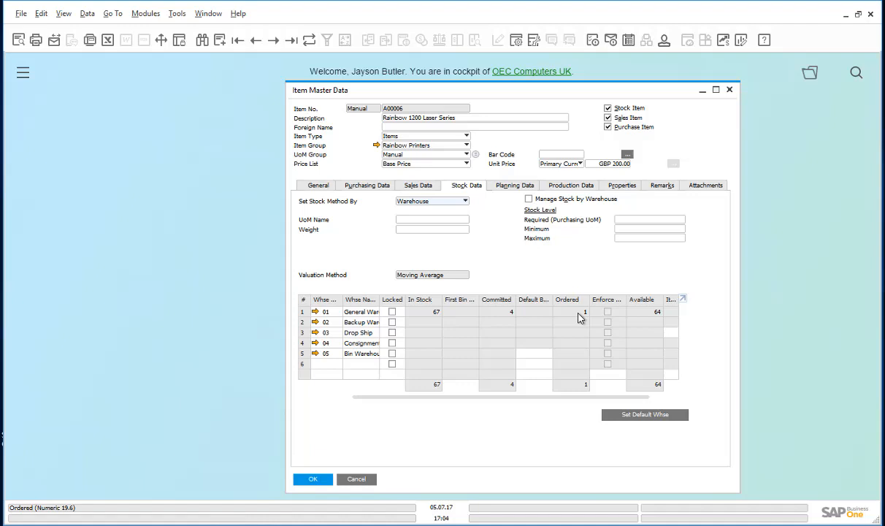
click(315, 479)
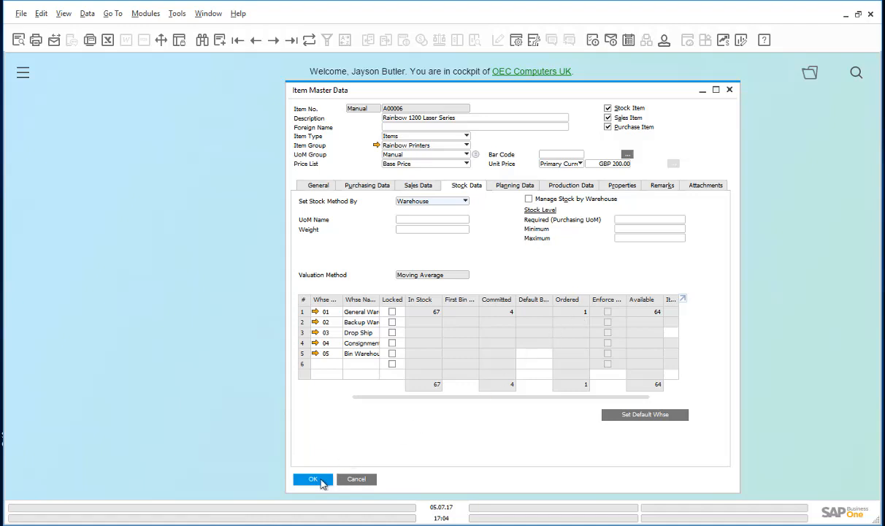
click(311, 479)
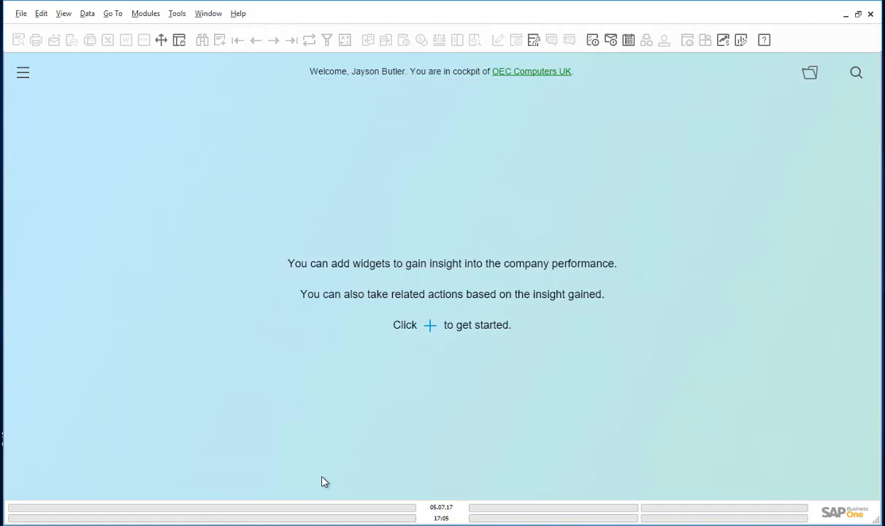
mouse_move(217, 78)
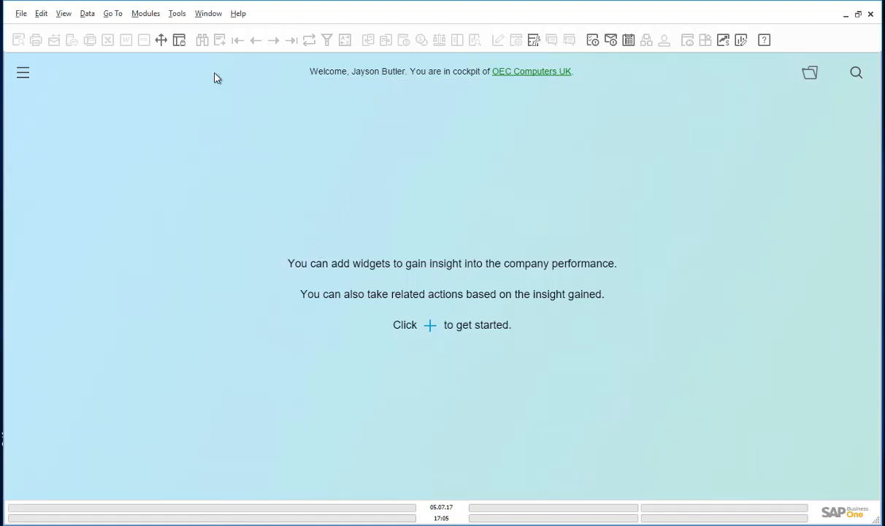
Filter the Open Items List to Return Requests and reach the Maxi-Teq A00006 request
click(146, 13)
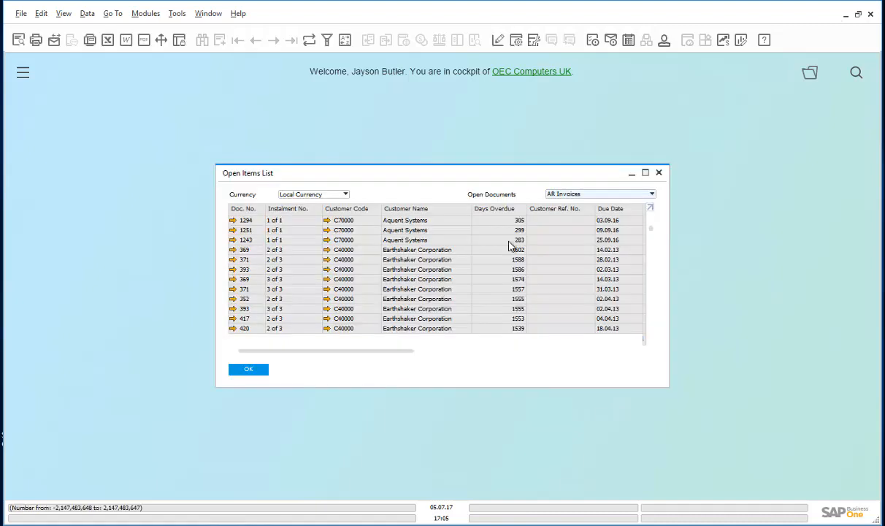
click(652, 193)
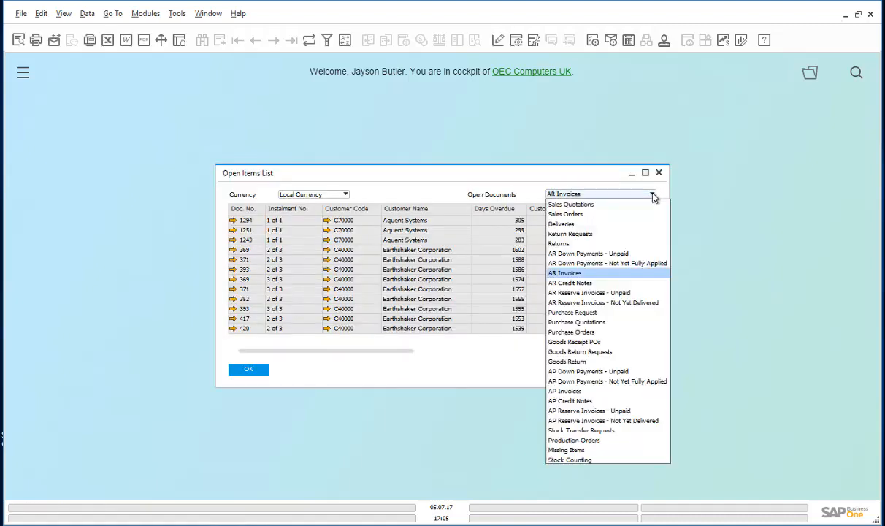
mouse_move(571, 234)
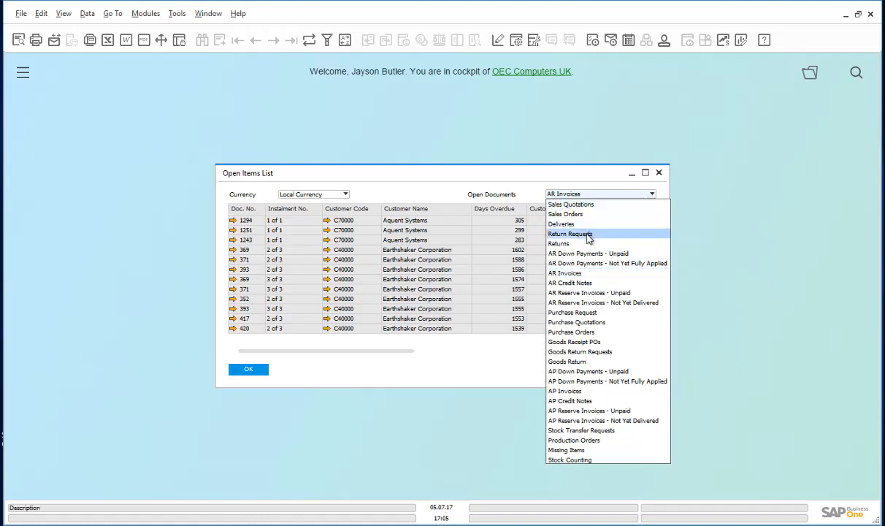
click(570, 233)
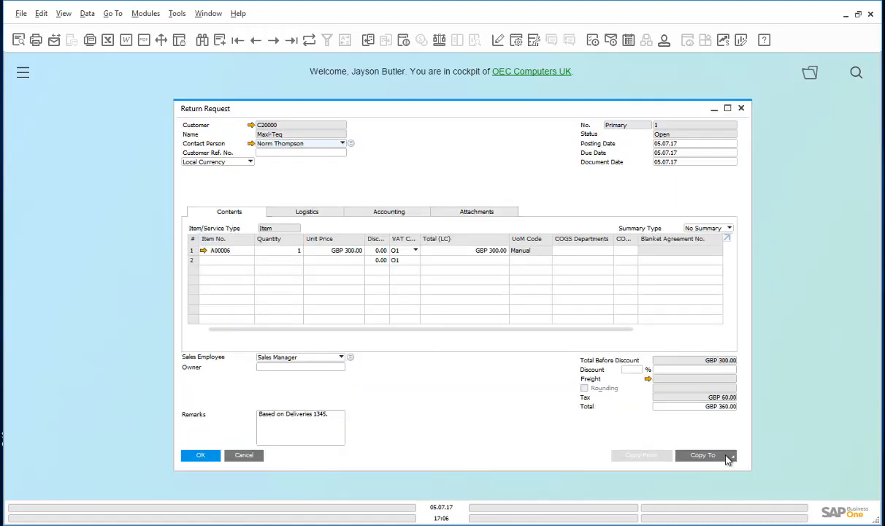
Copy the return request to a Return, set its line to warehouse 02 and confirm adding it
click(710, 457)
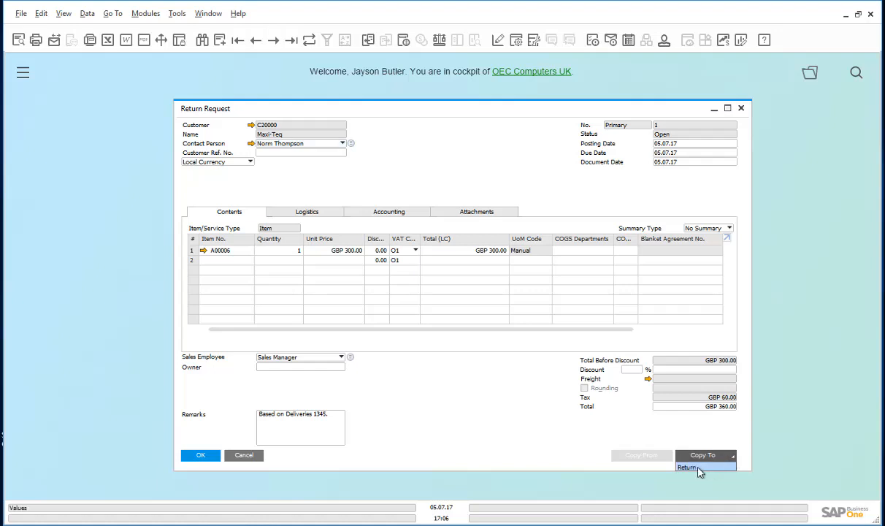
click(688, 468)
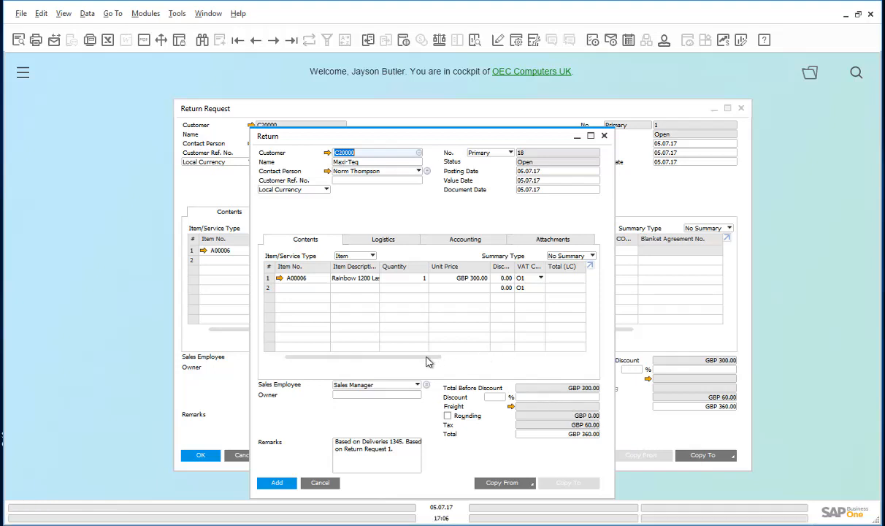
drag(429, 358, 520, 357)
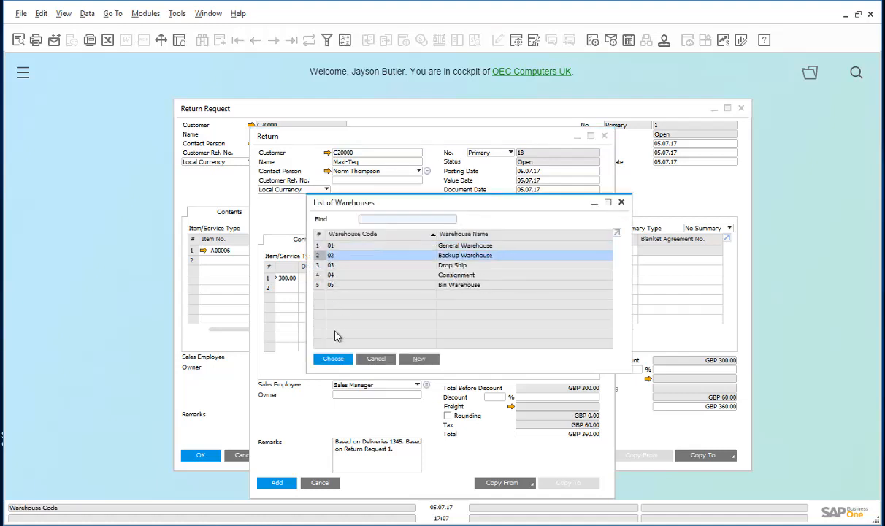
click(333, 359)
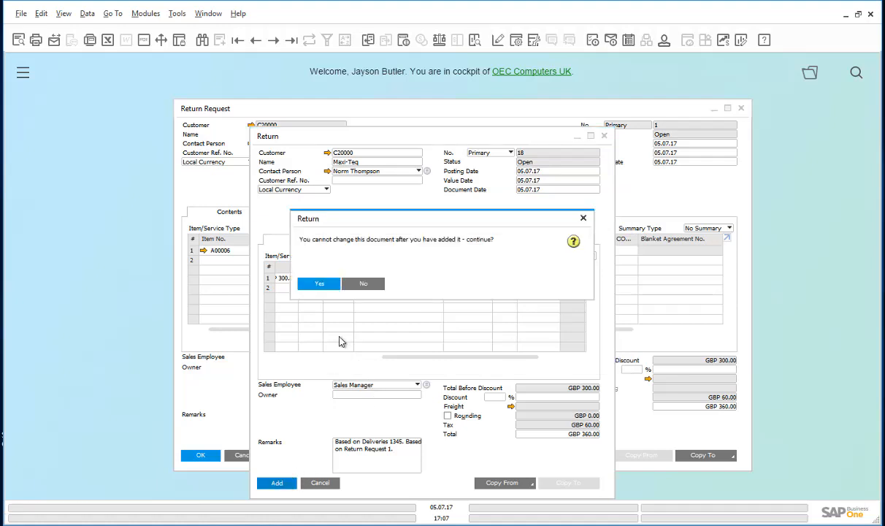
click(318, 284)
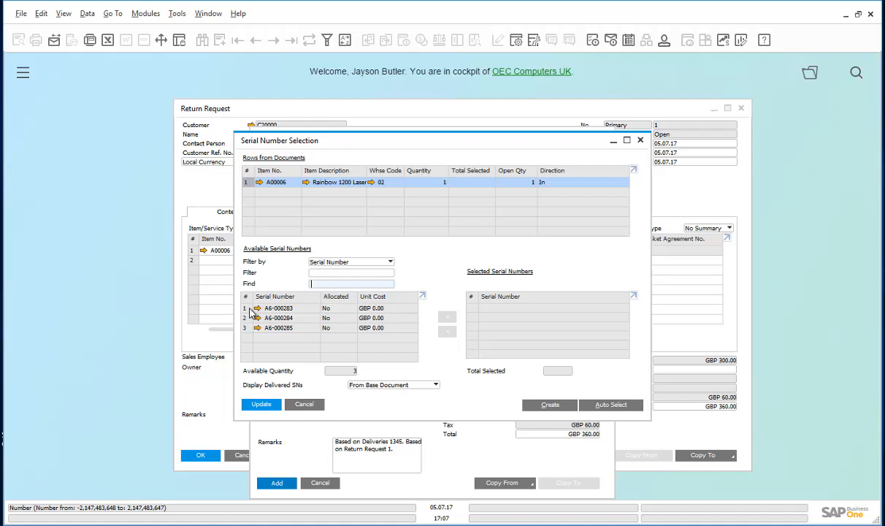
Select serial number A6-000283 for the returned printer and accept the selection
click(286, 307)
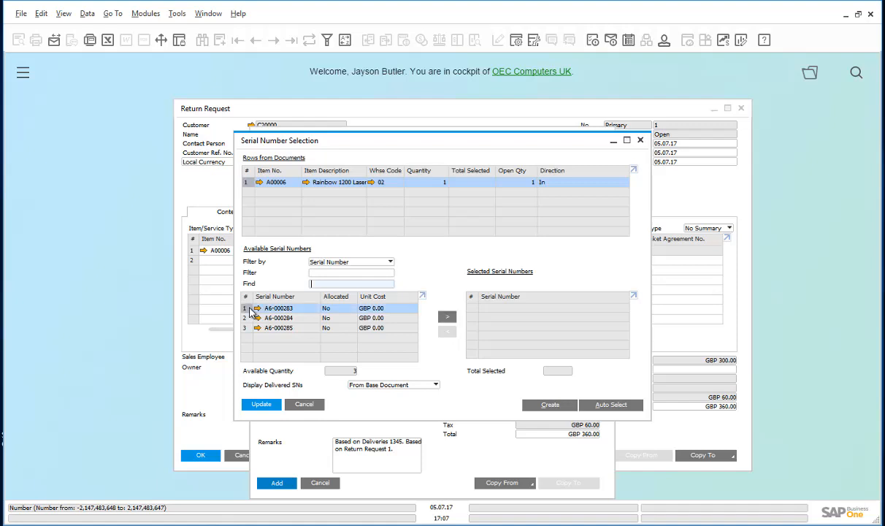
click(447, 315)
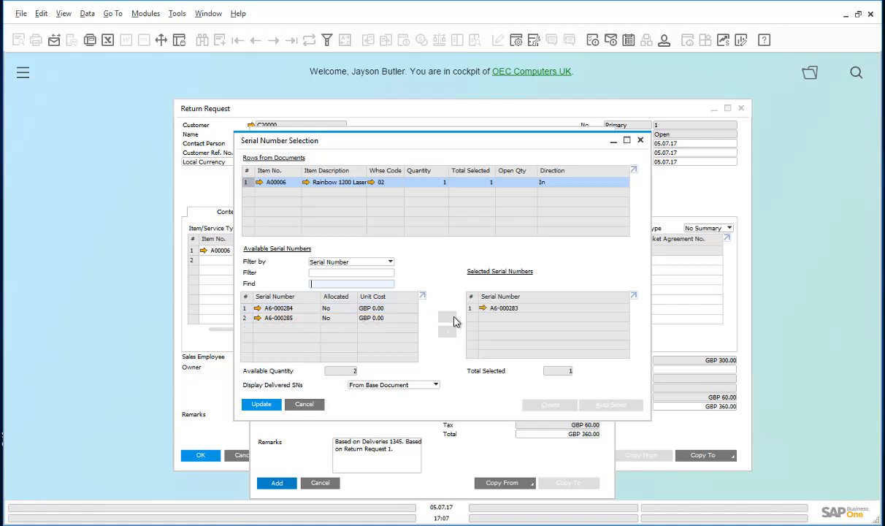
click(260, 403)
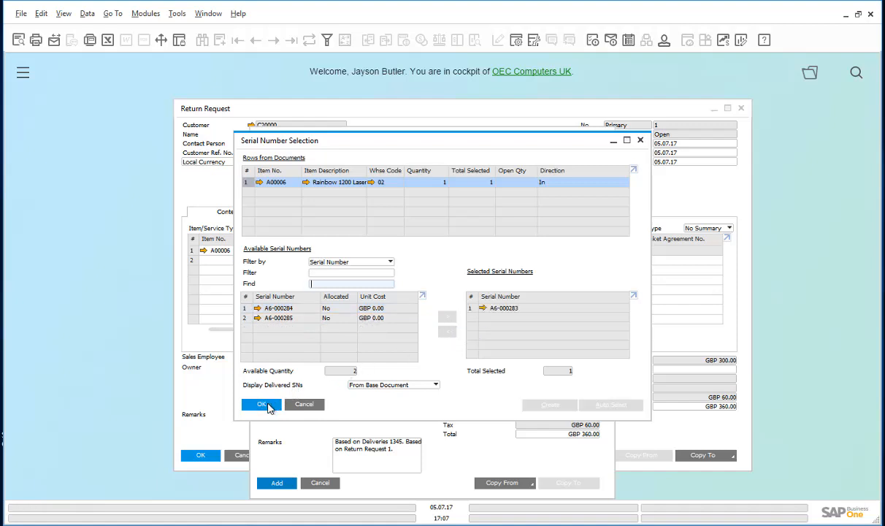
click(260, 404)
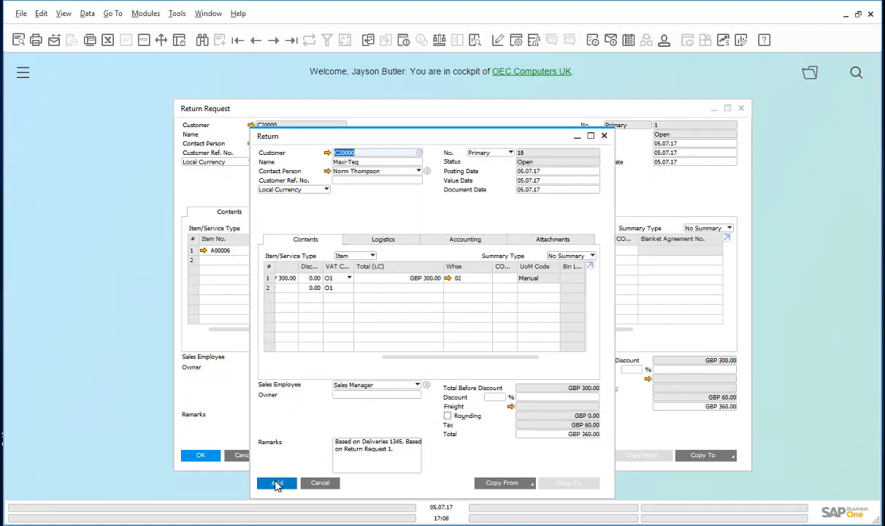
Add the Maxi-Teq return into warehouse 02, confirming it can no longer be changed
click(278, 482)
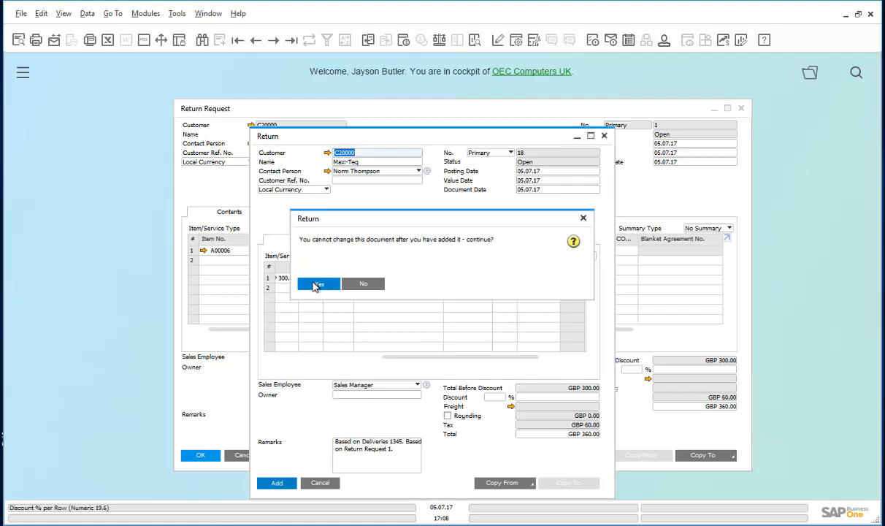
click(320, 283)
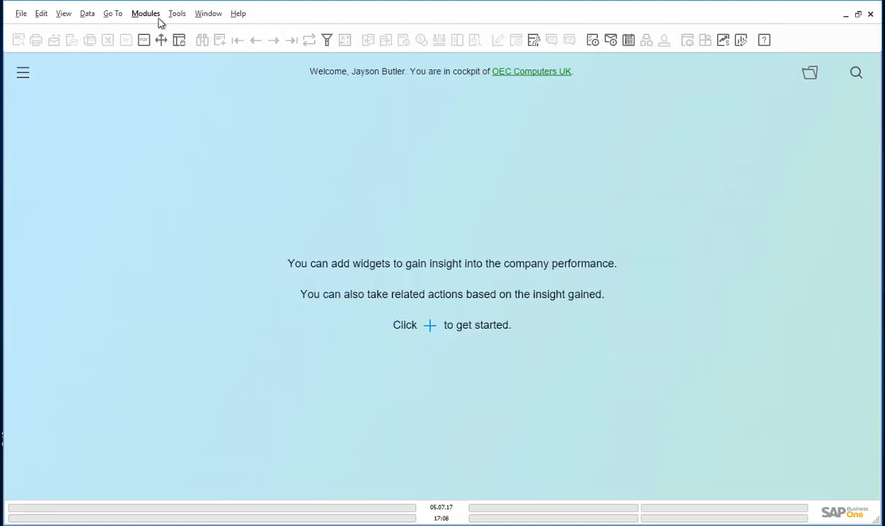
Review Manage Item by Serial Numbers on item A00006, then list the Sales - AR documents
click(146, 14)
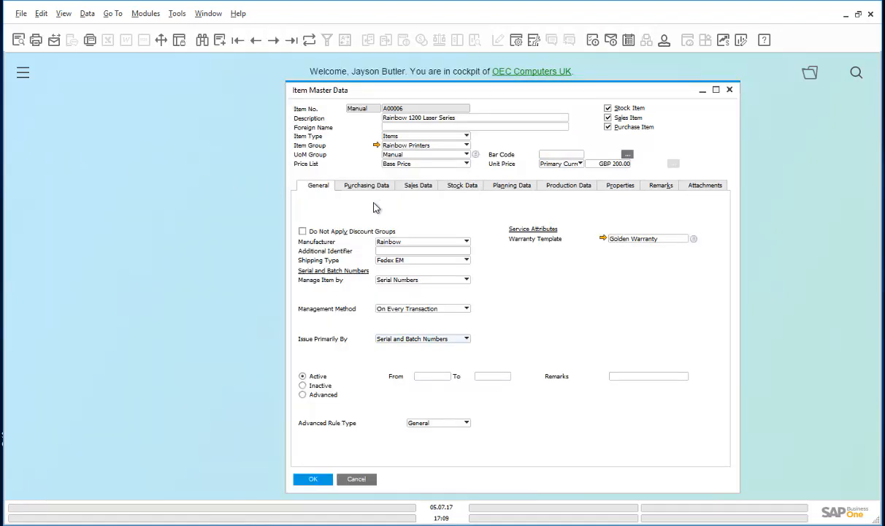
click(463, 184)
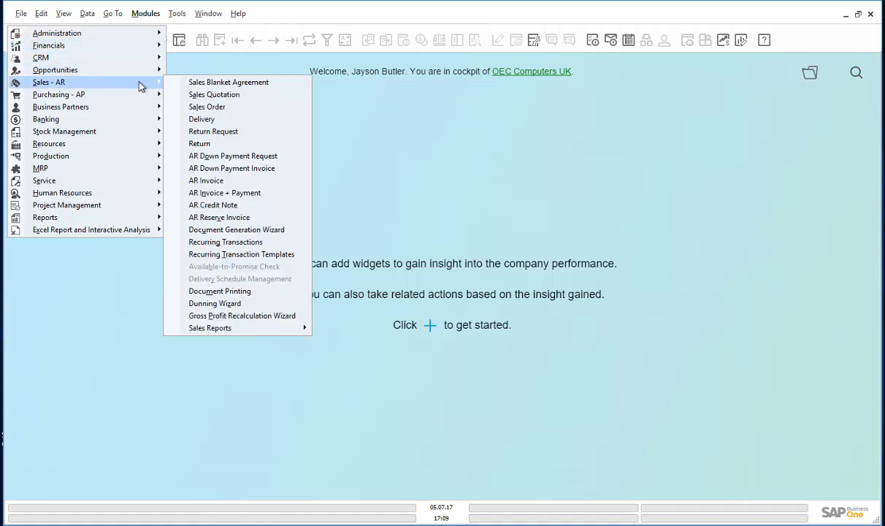
Reopen closed return 18 and display its relationship map with the linked documents
click(199, 143)
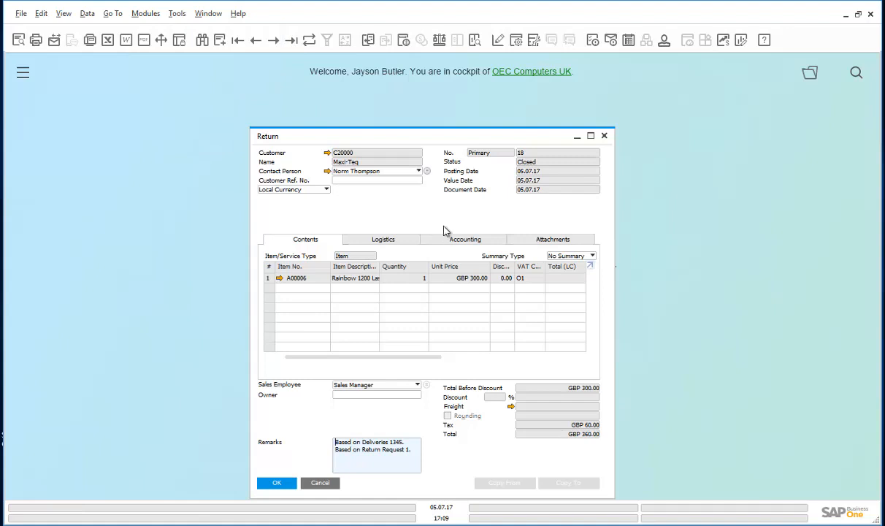
right_click(446, 230)
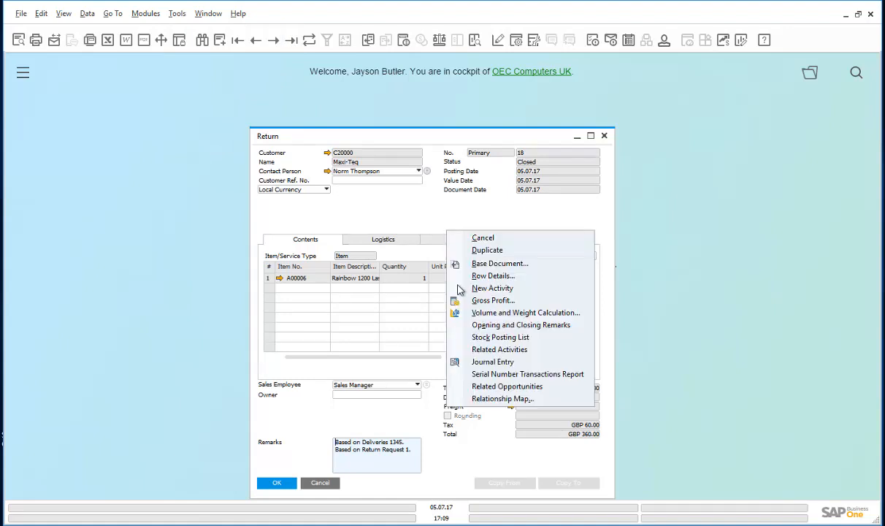
click(503, 399)
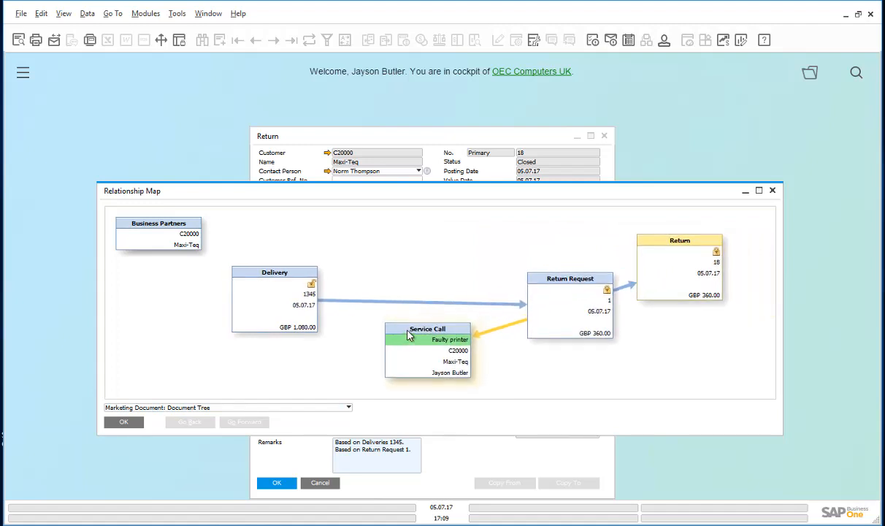
mouse_move(411, 335)
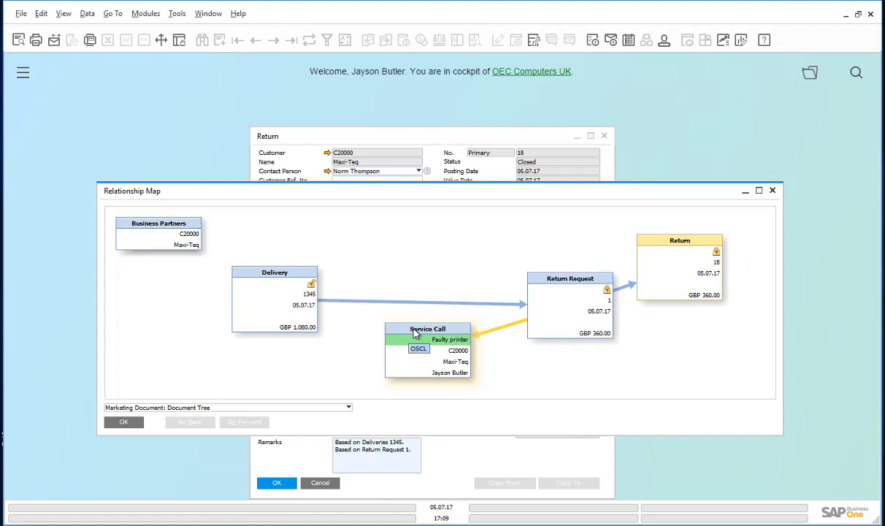
mouse_move(298, 305)
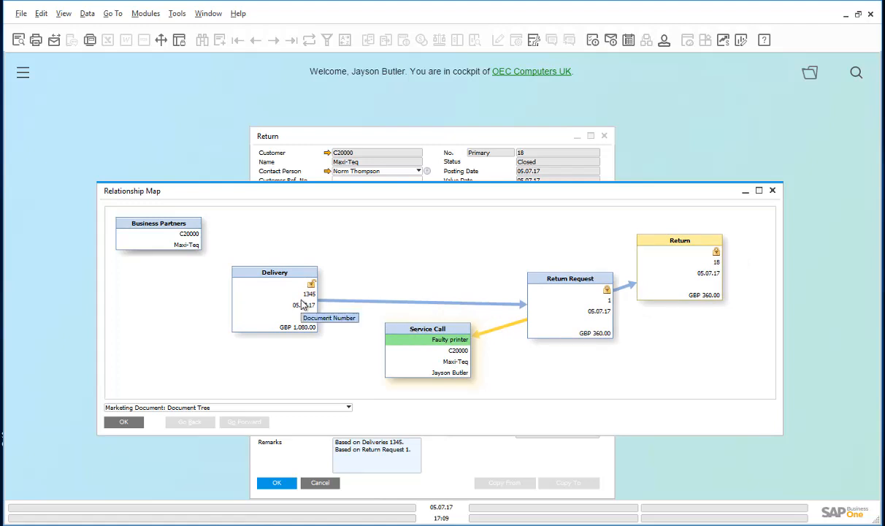
mouse_move(561, 306)
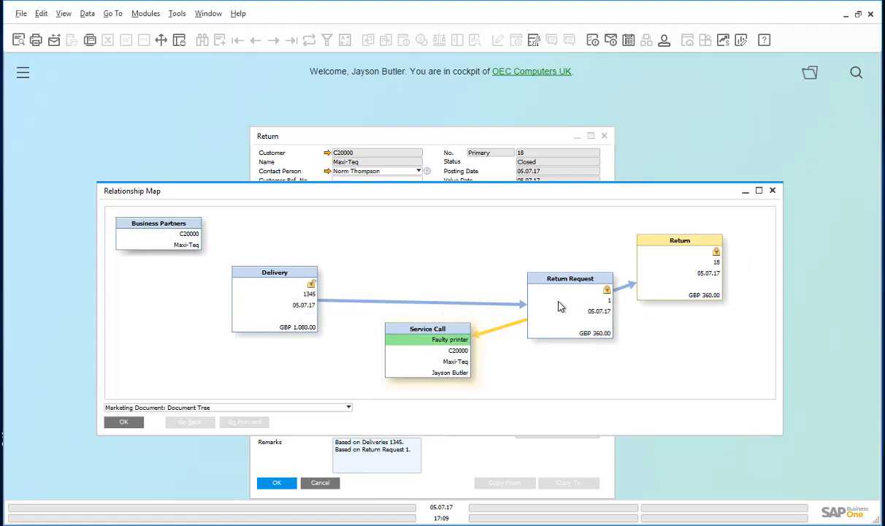
mouse_move(558, 305)
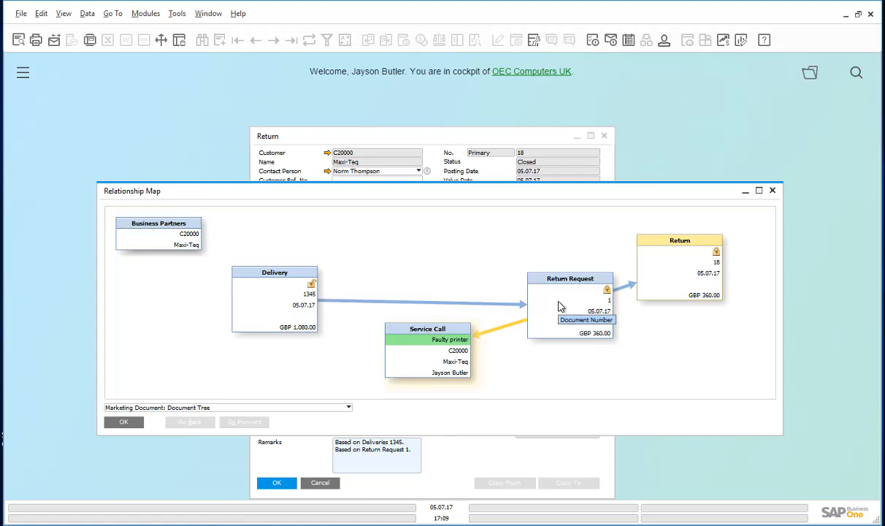
mouse_move(652, 289)
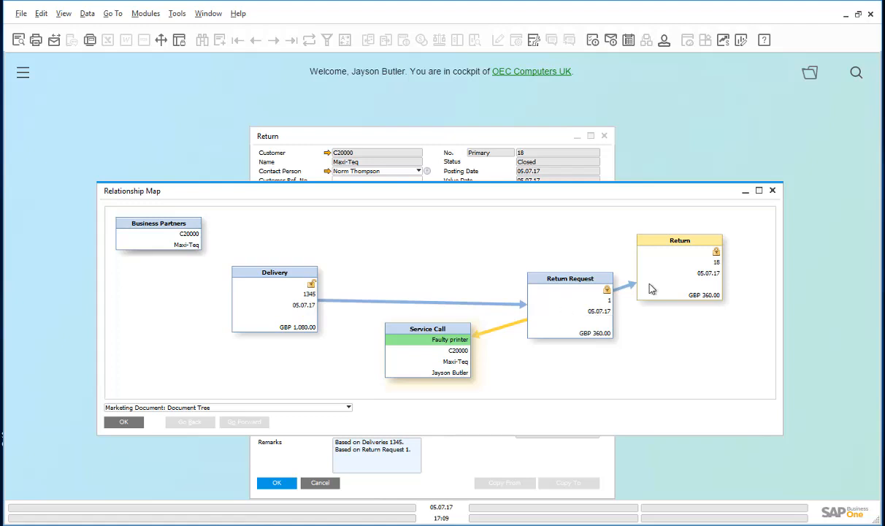
mouse_move(678, 279)
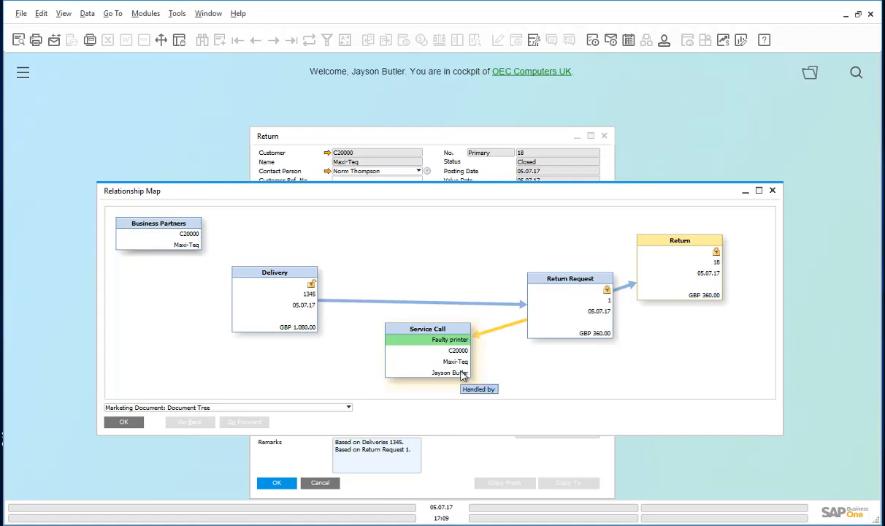
mouse_move(489, 374)
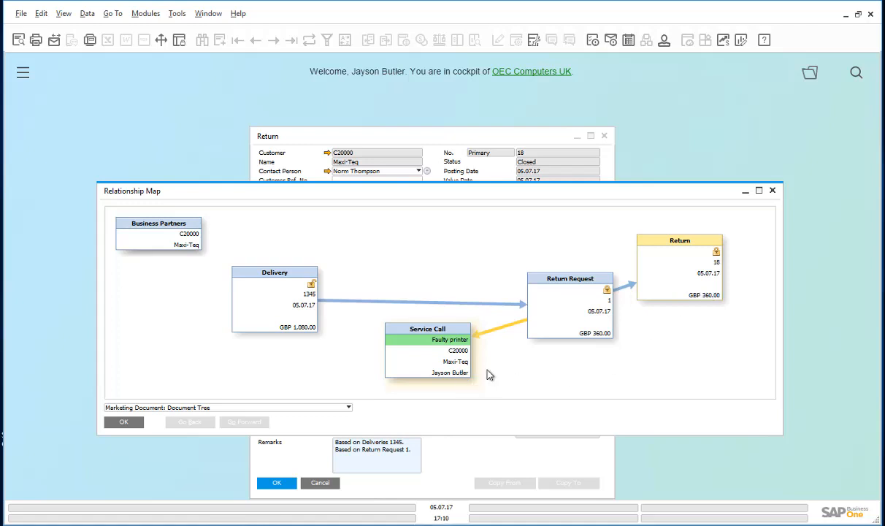